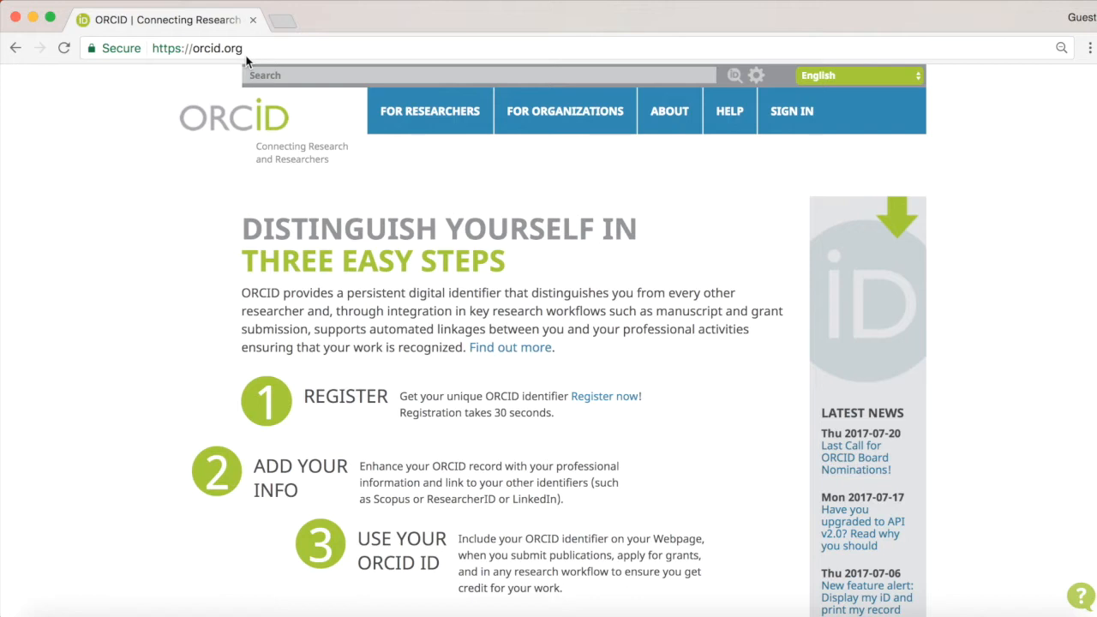
mouse_move(253, 62)
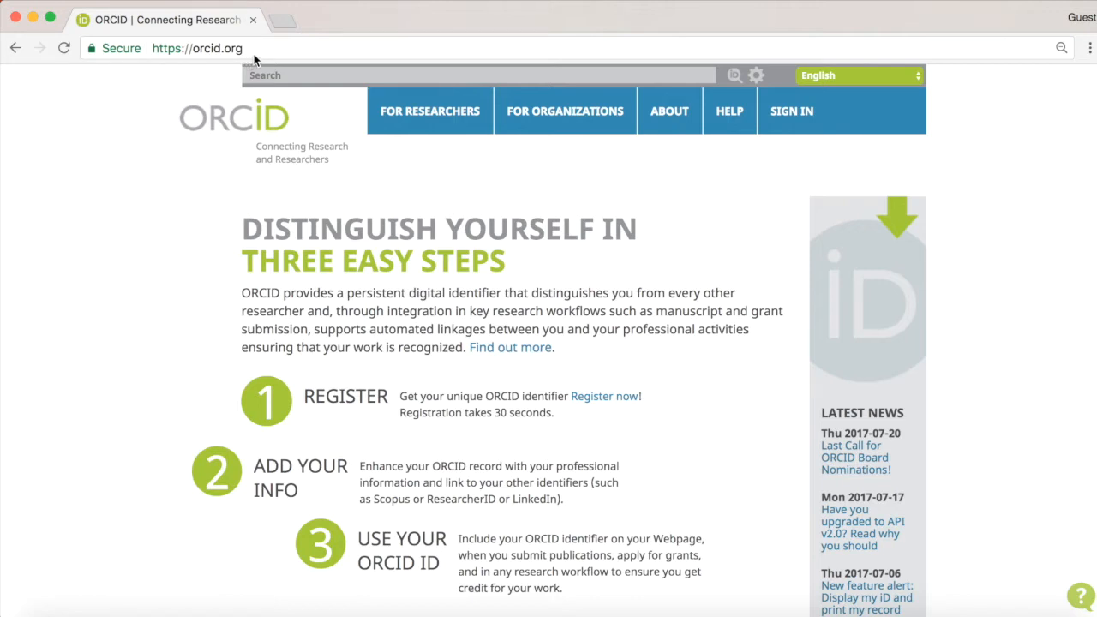
mouse_move(604, 396)
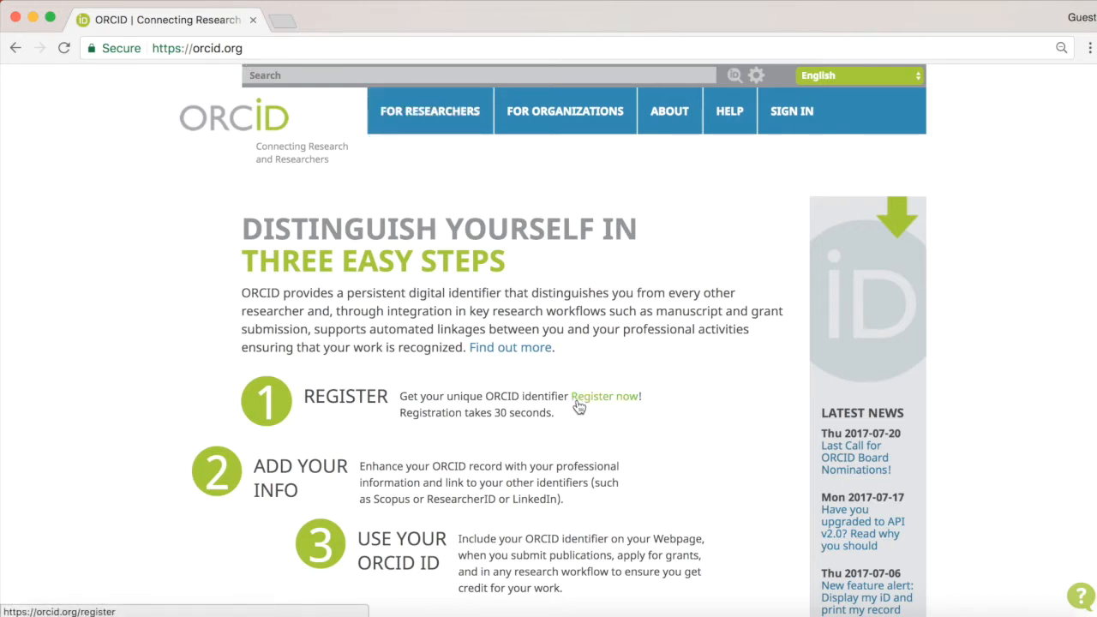
Open the ORCID registration page via the homepage's 'Register now!' link
click(604, 396)
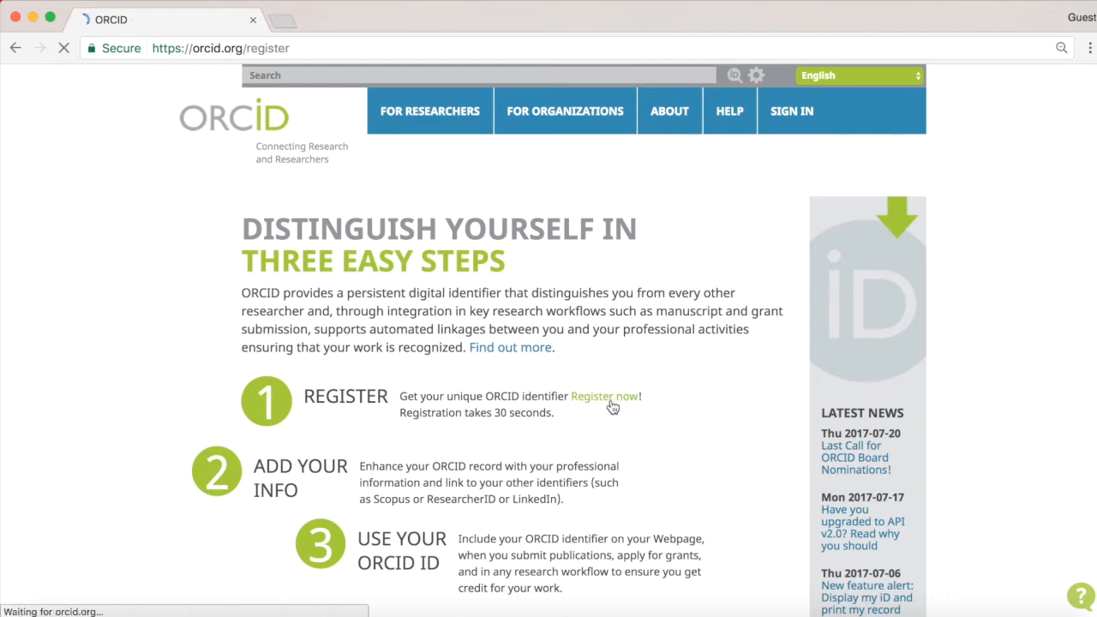
click(604, 396)
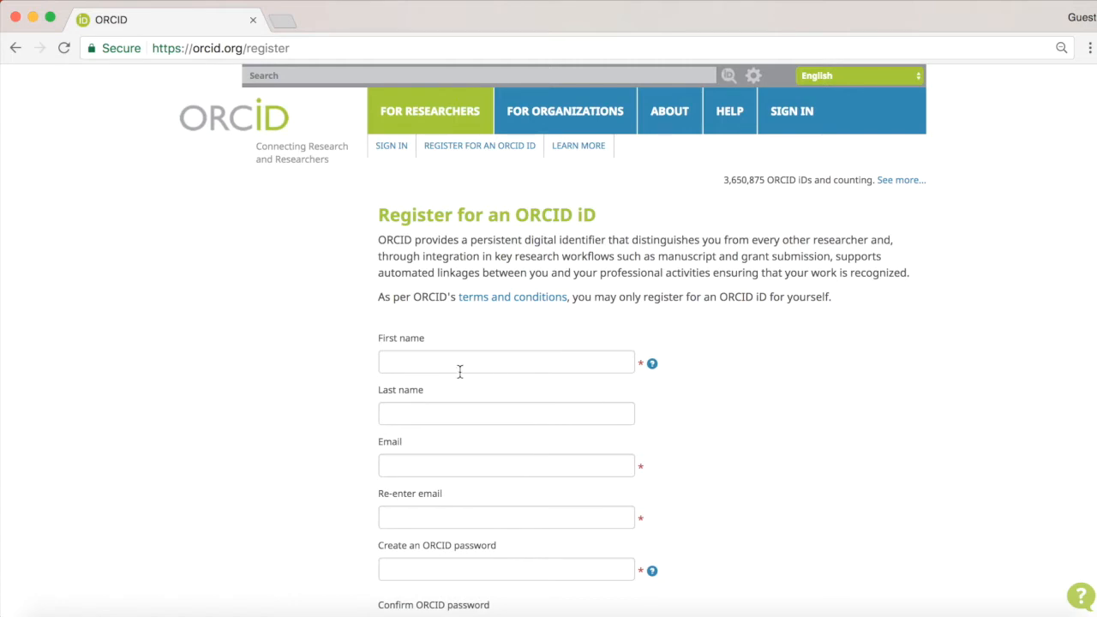
click(505, 360)
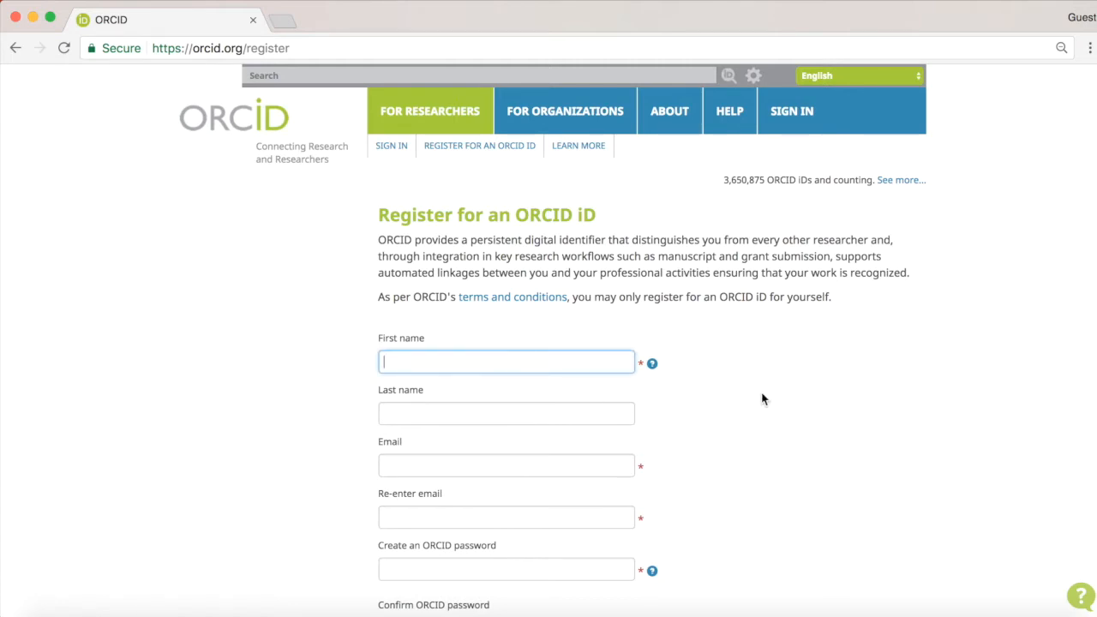
text(Smith)
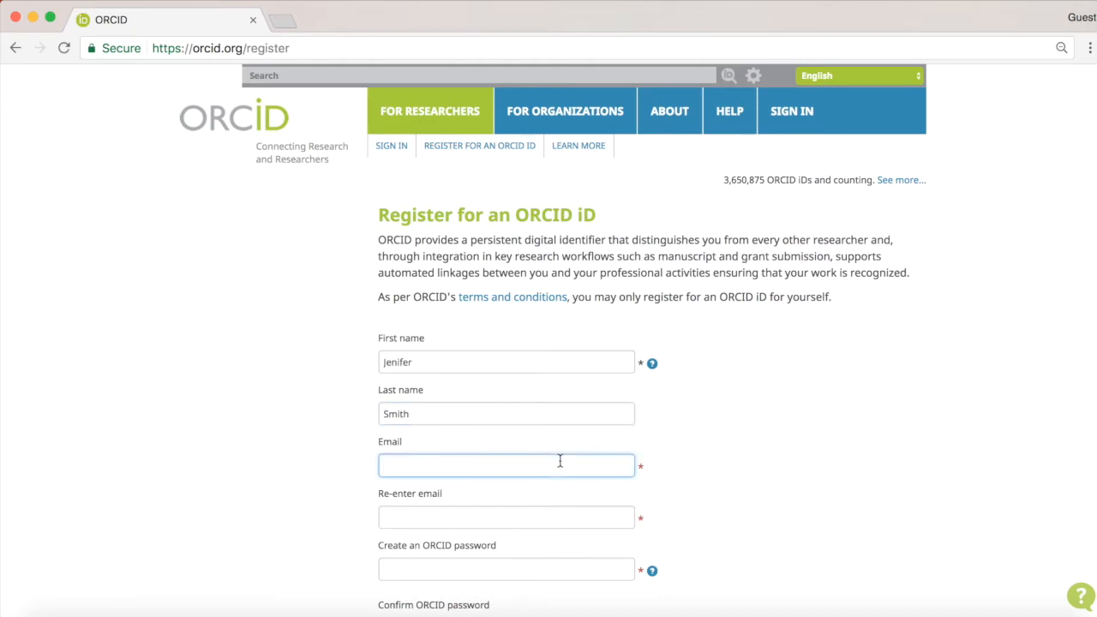
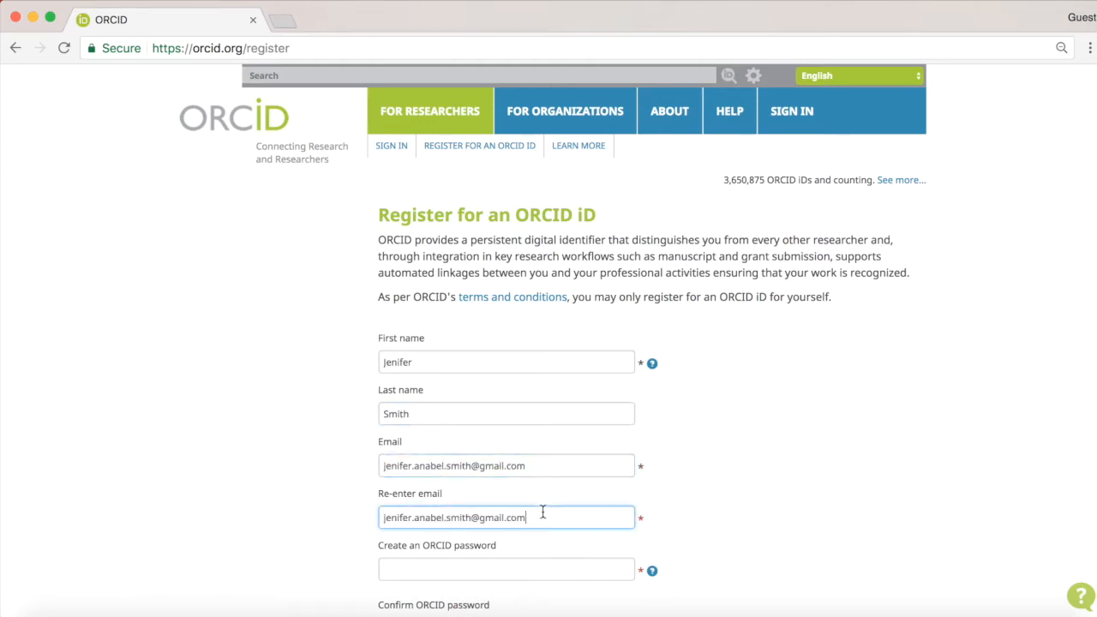
text(password)
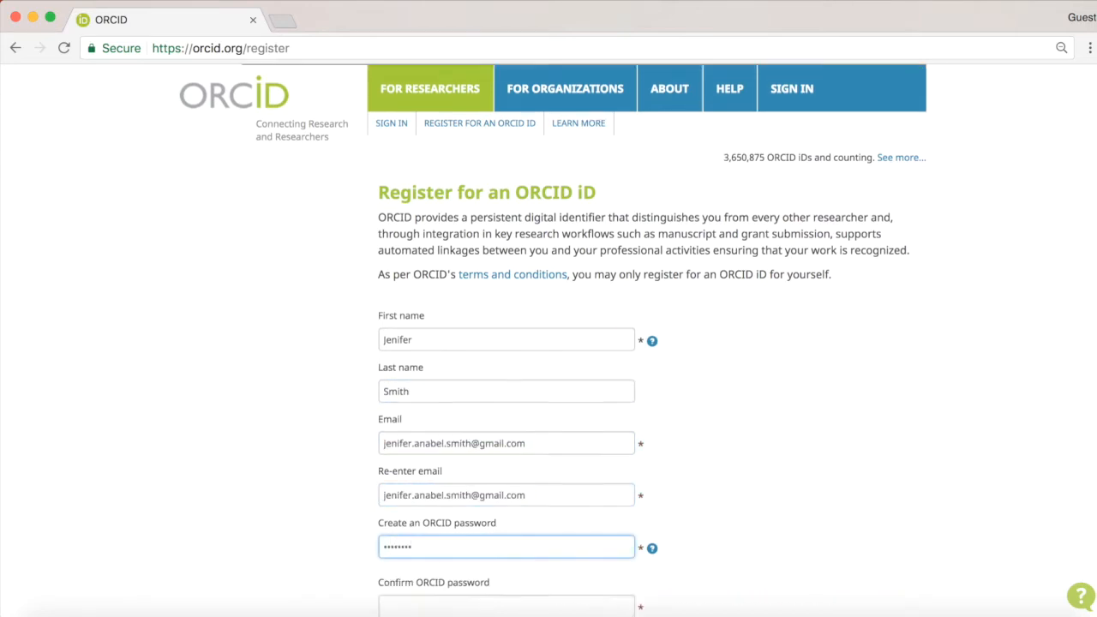
scroll(down, 3)
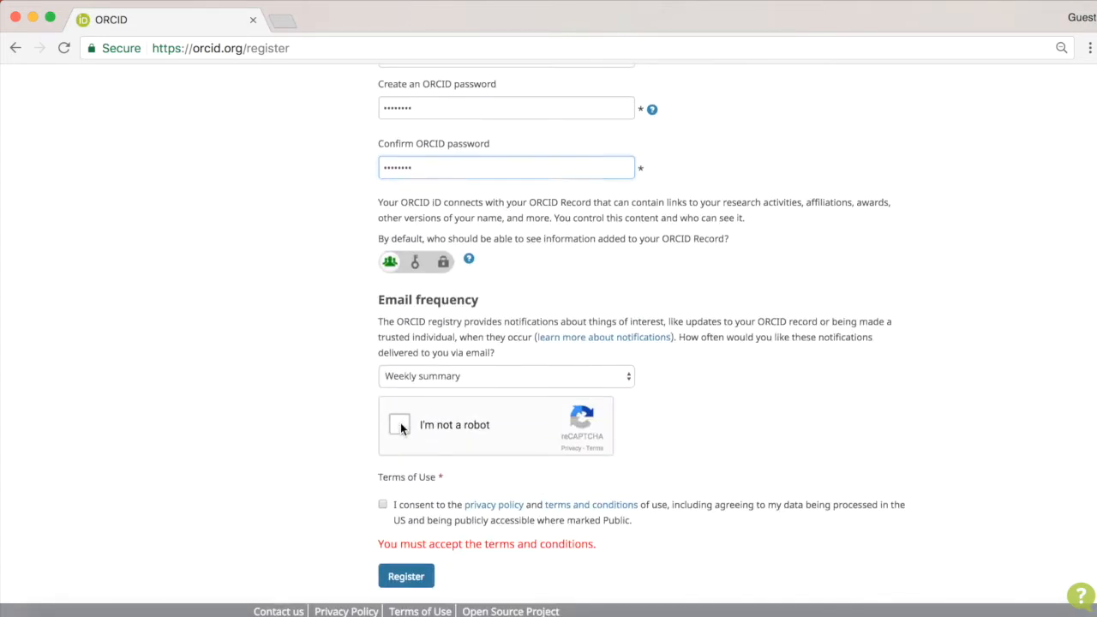
click(399, 425)
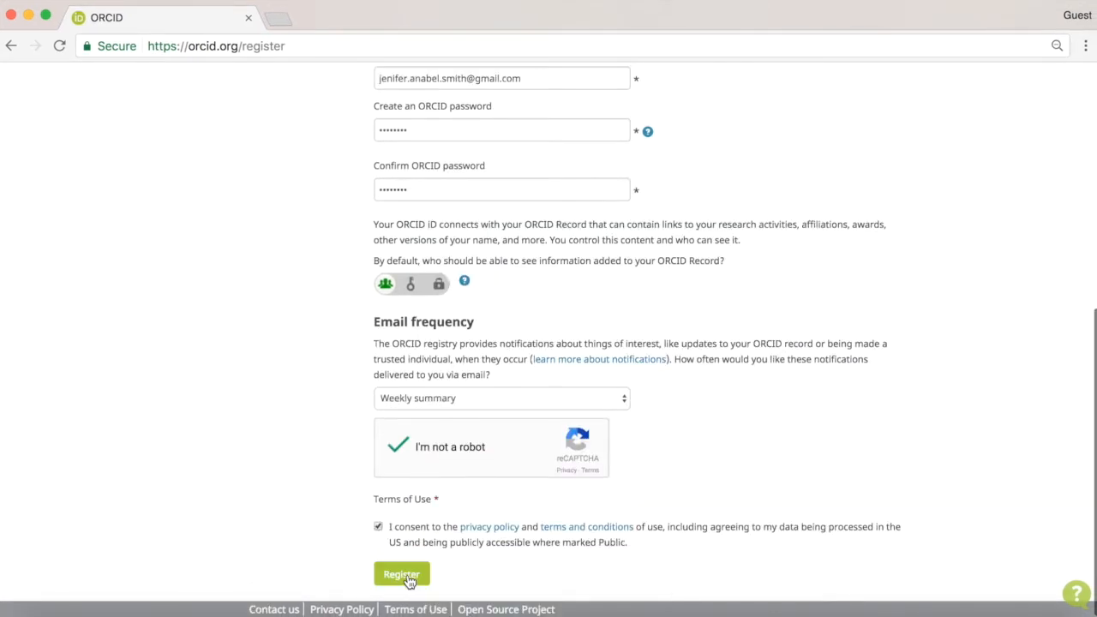
click(401, 574)
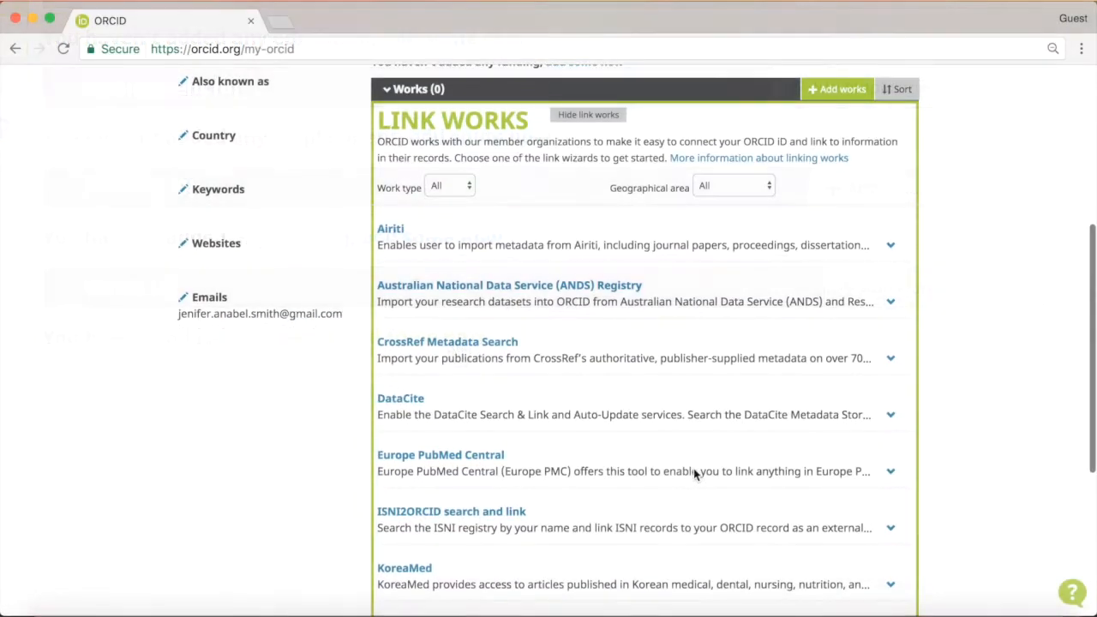
mouse_move(649, 428)
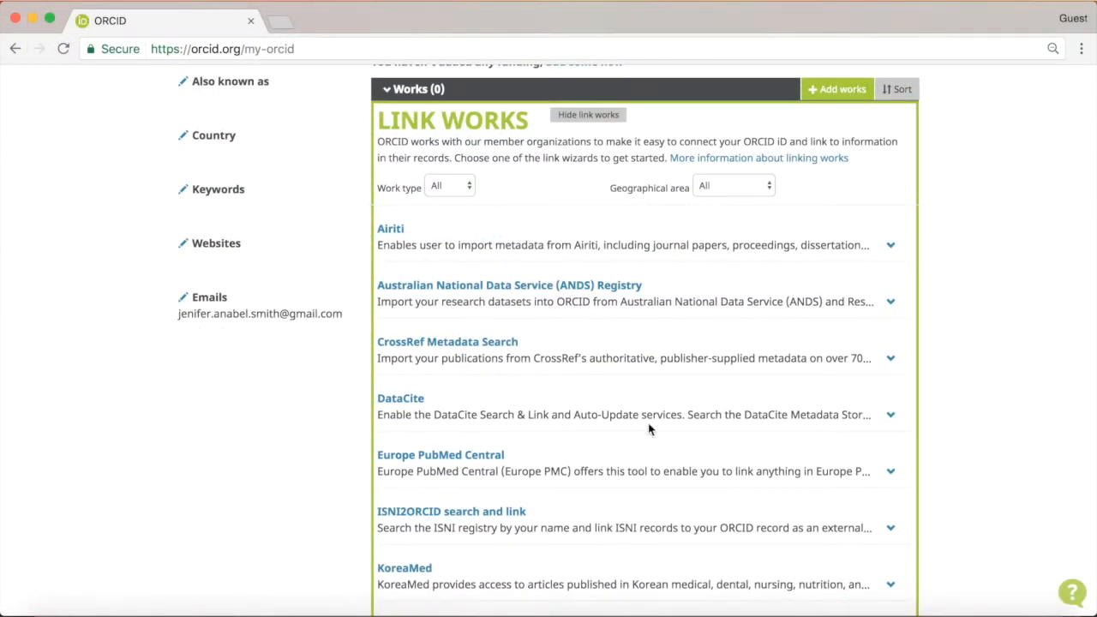
Filter the Link works wizards to the Articles work type
click(449, 185)
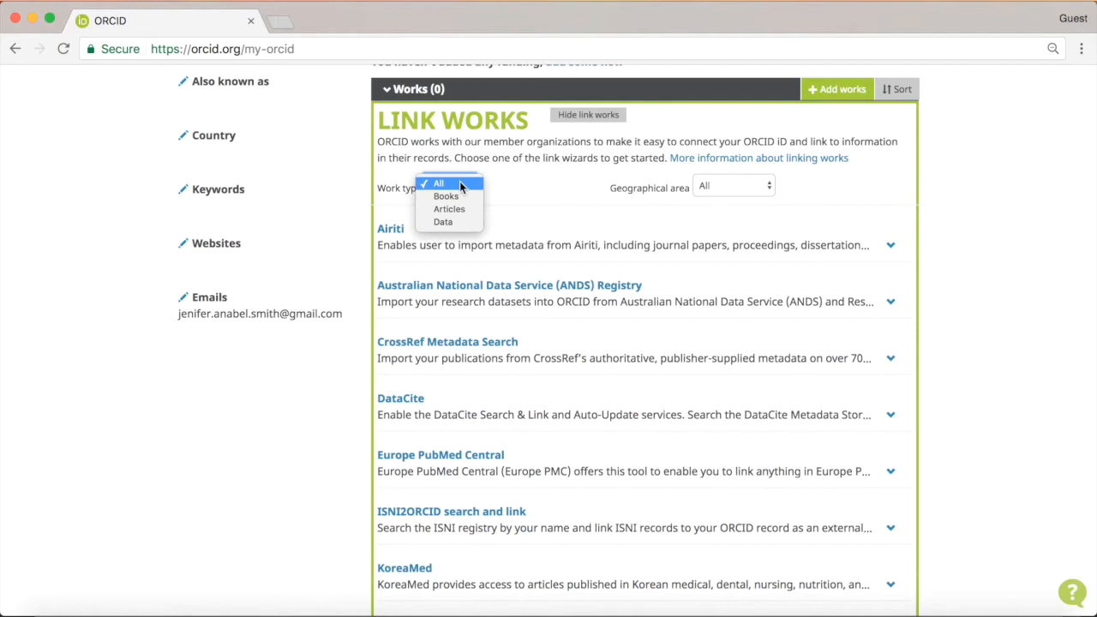
mouse_move(449, 209)
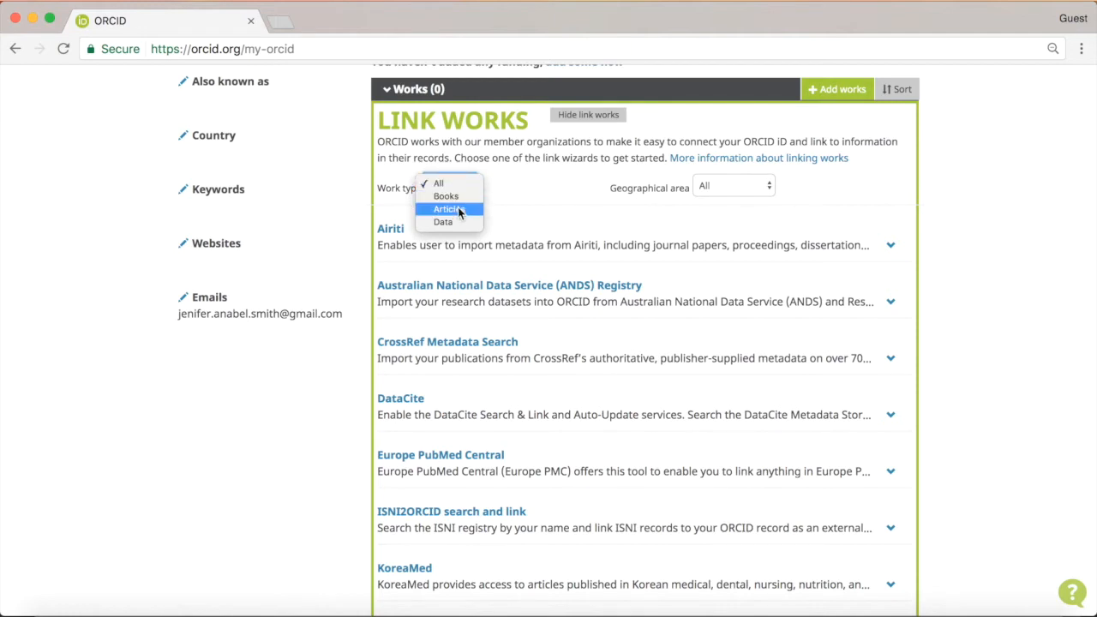
click(447, 209)
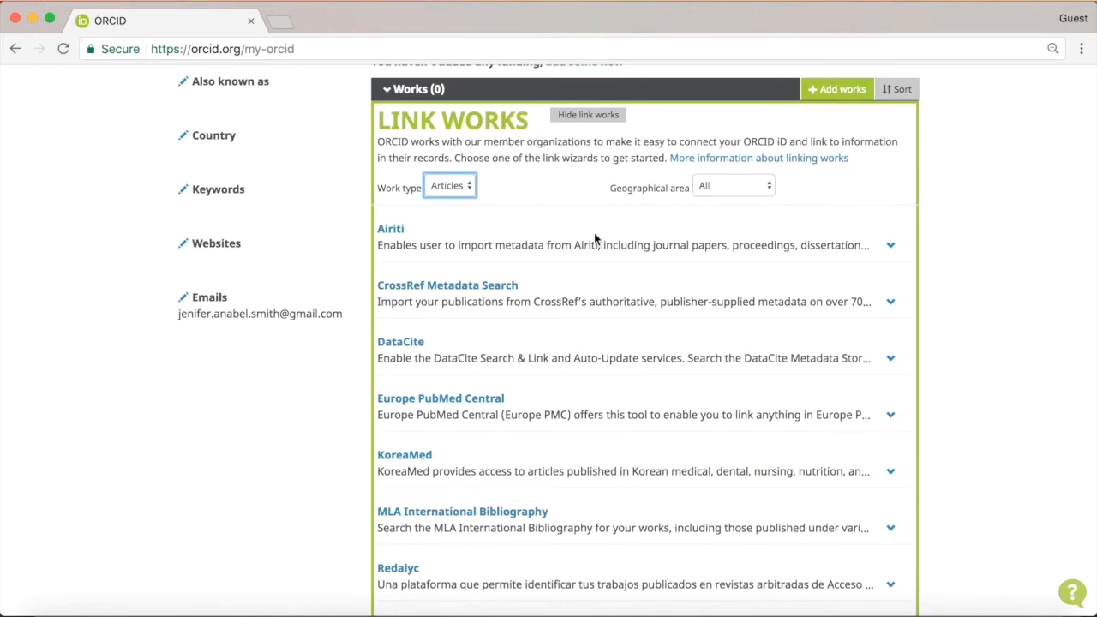
mouse_move(506, 394)
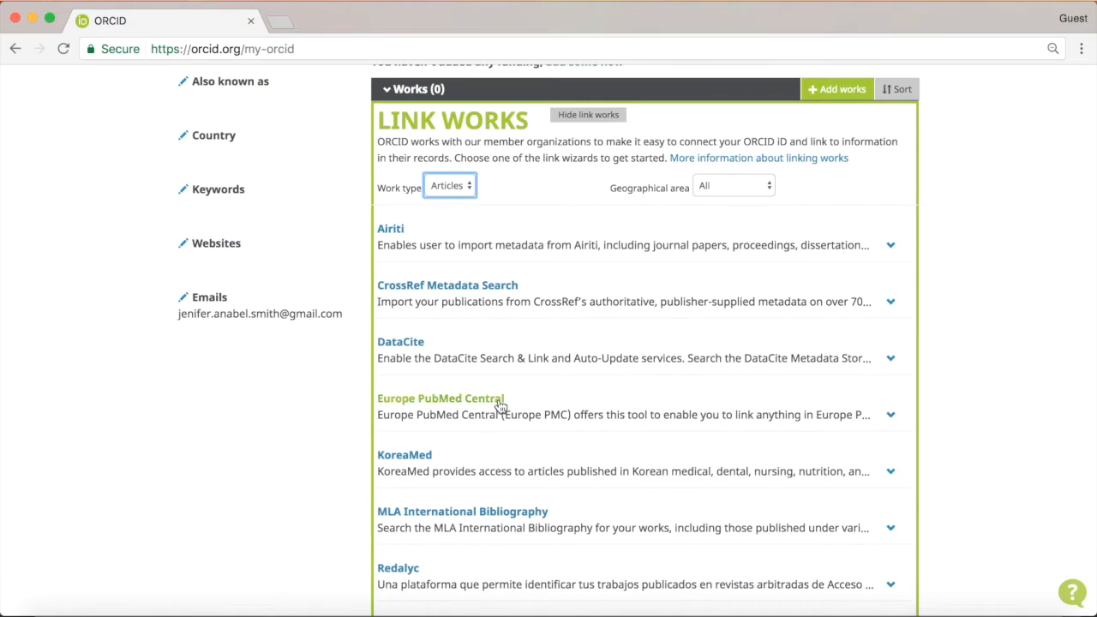
Authorize Europe PubMed Central to add works to and read the ORCID record
click(440, 397)
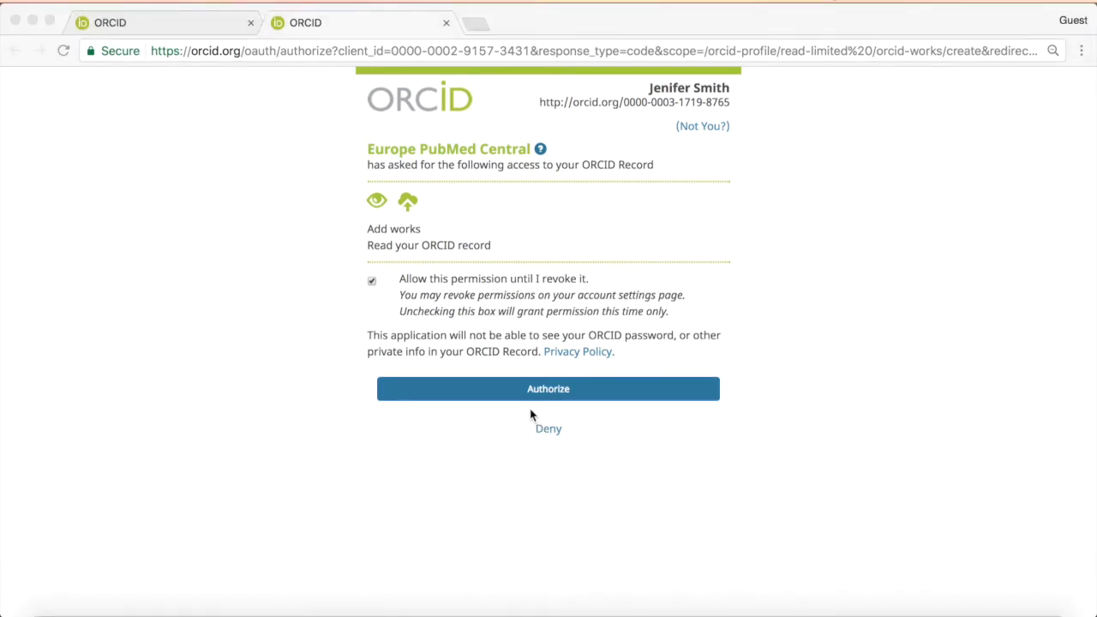
mouse_move(515, 412)
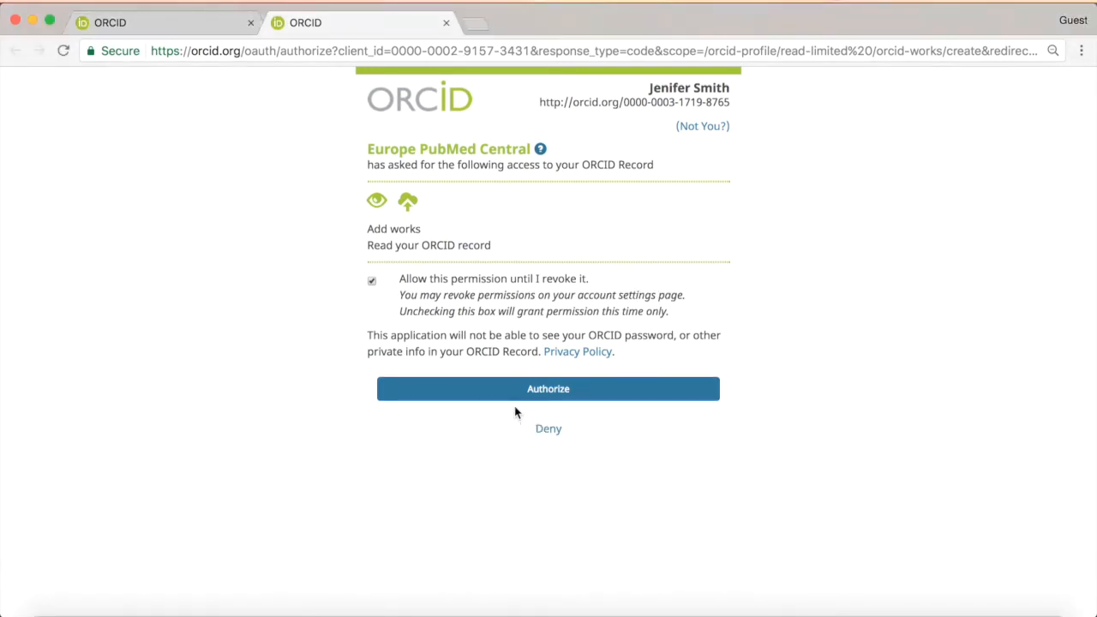
click(547, 388)
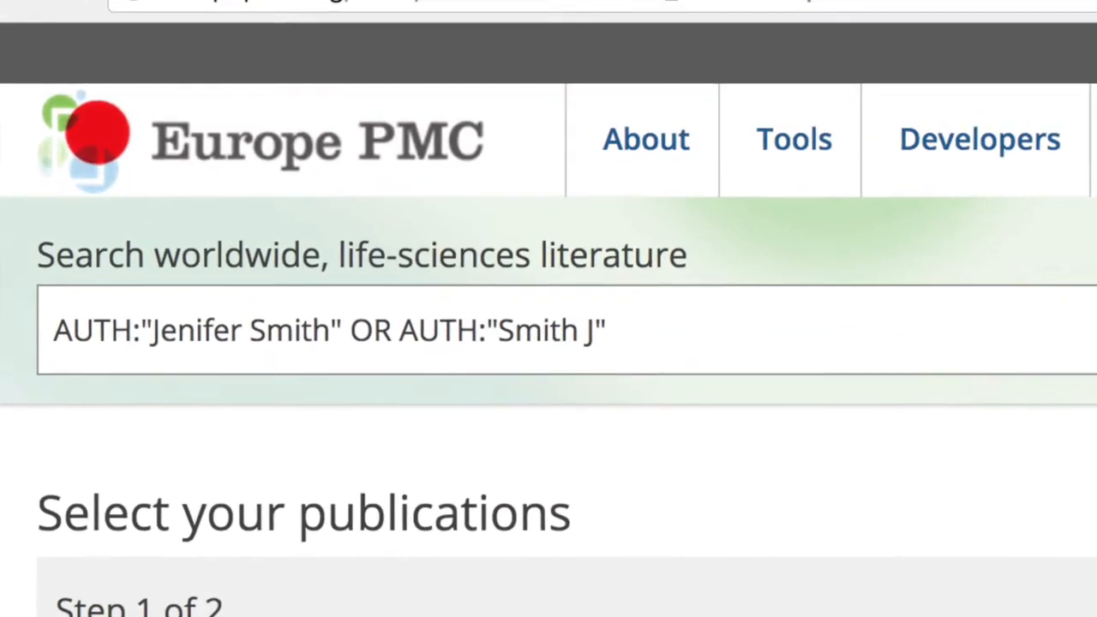
scroll(down, 3)
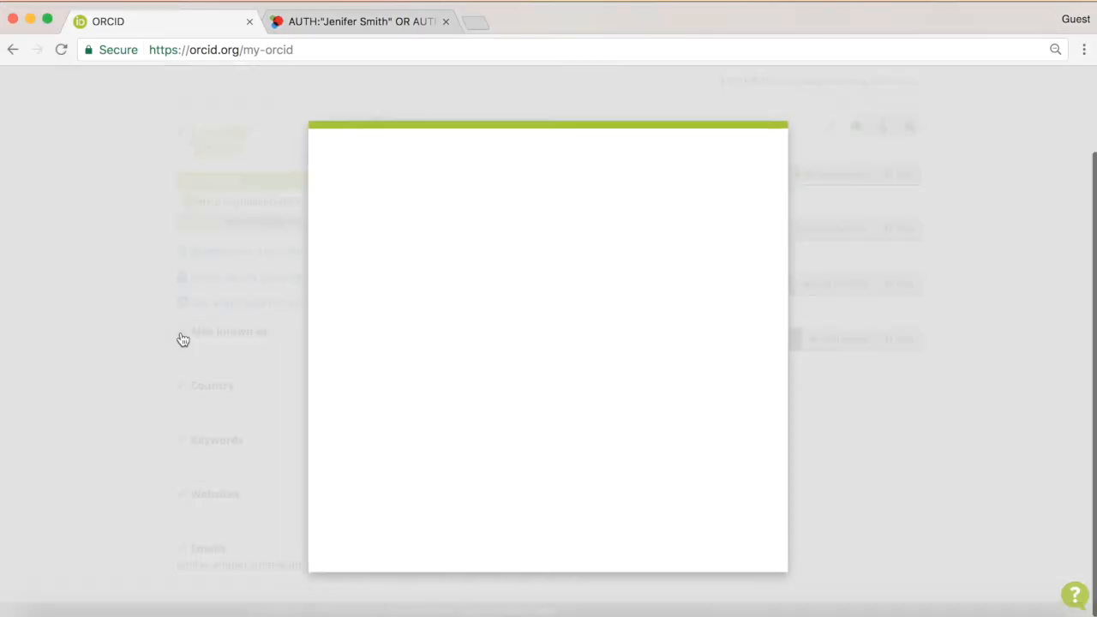
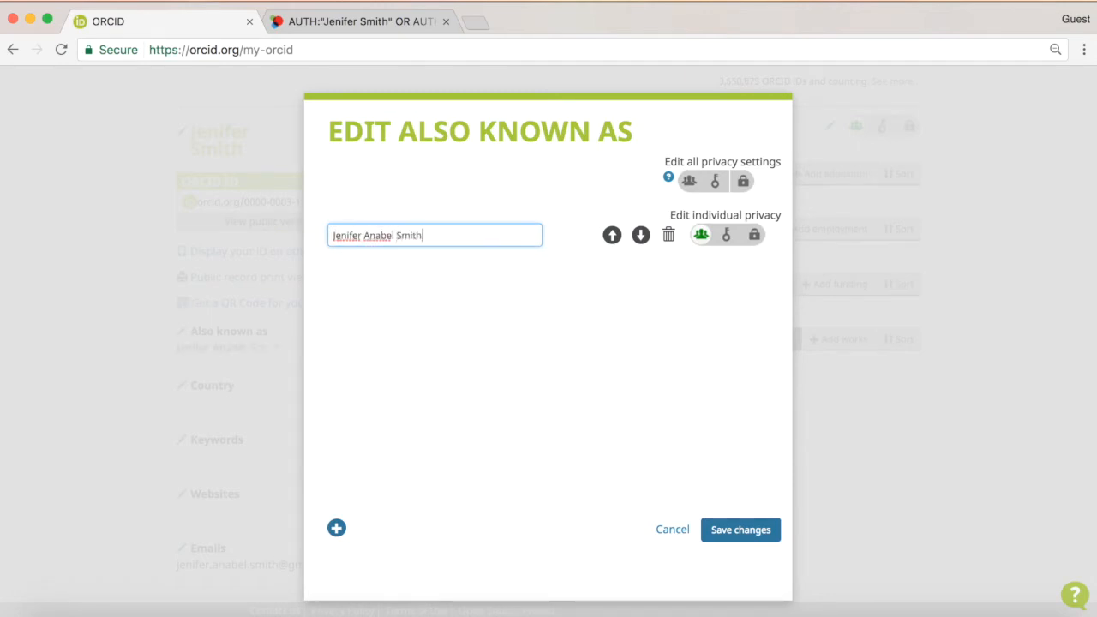
click(352, 21)
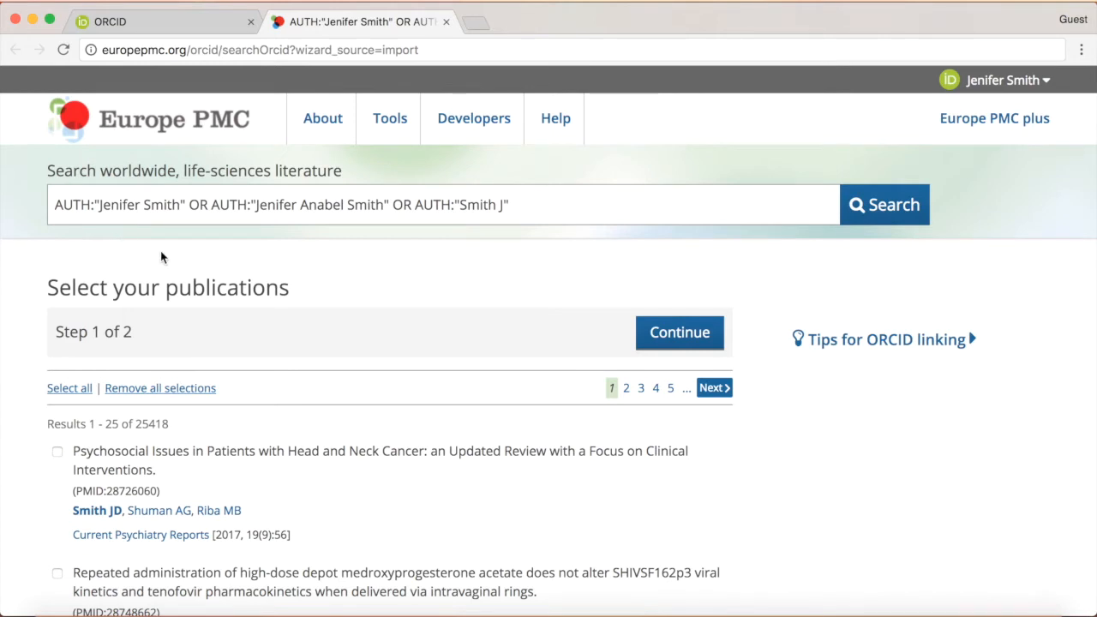
mouse_move(277, 236)
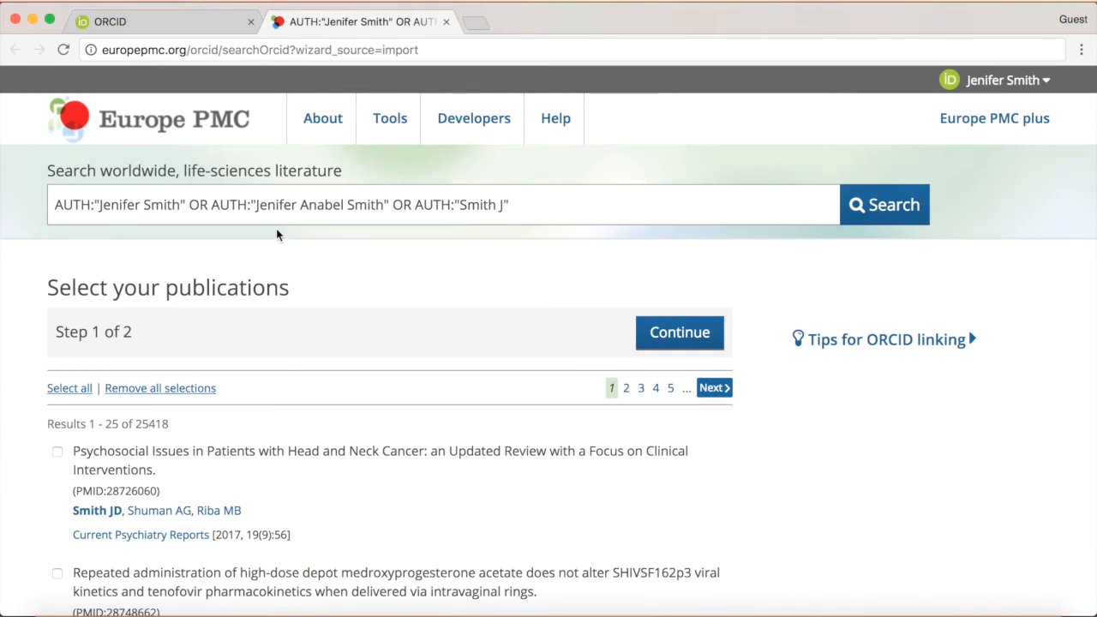
mouse_move(456, 236)
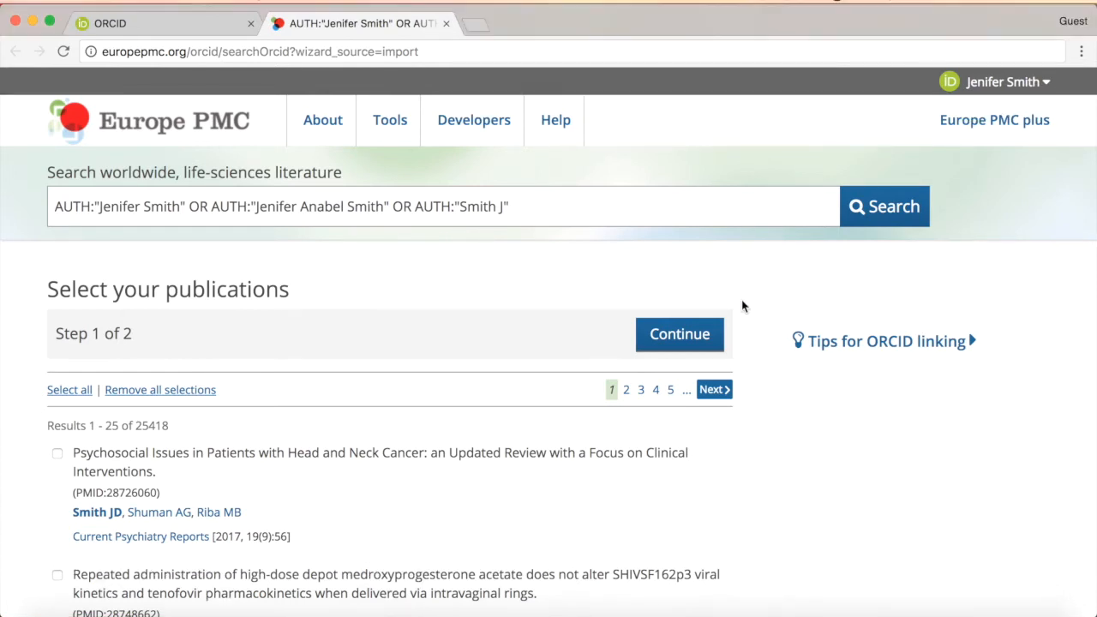
scroll(down, 3)
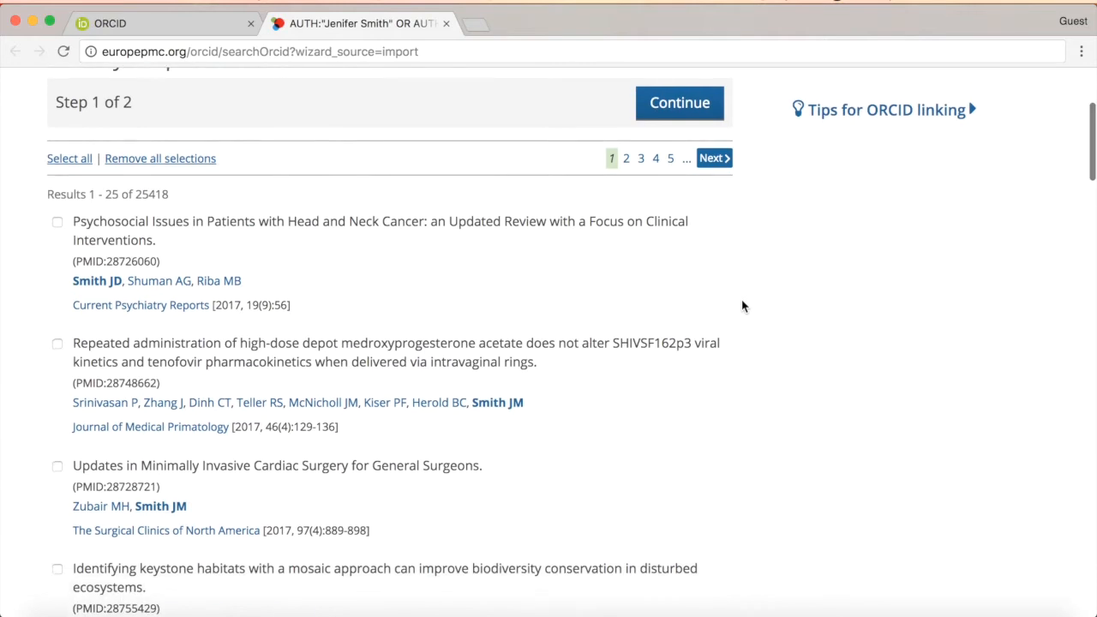
scroll(down, 3)
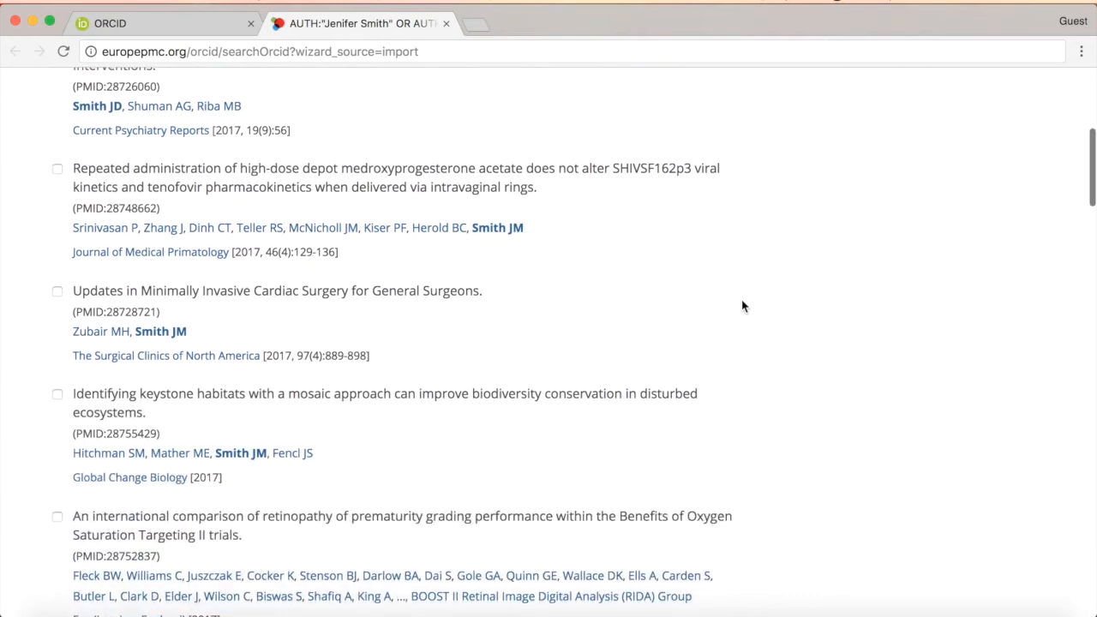
scroll(down, 3)
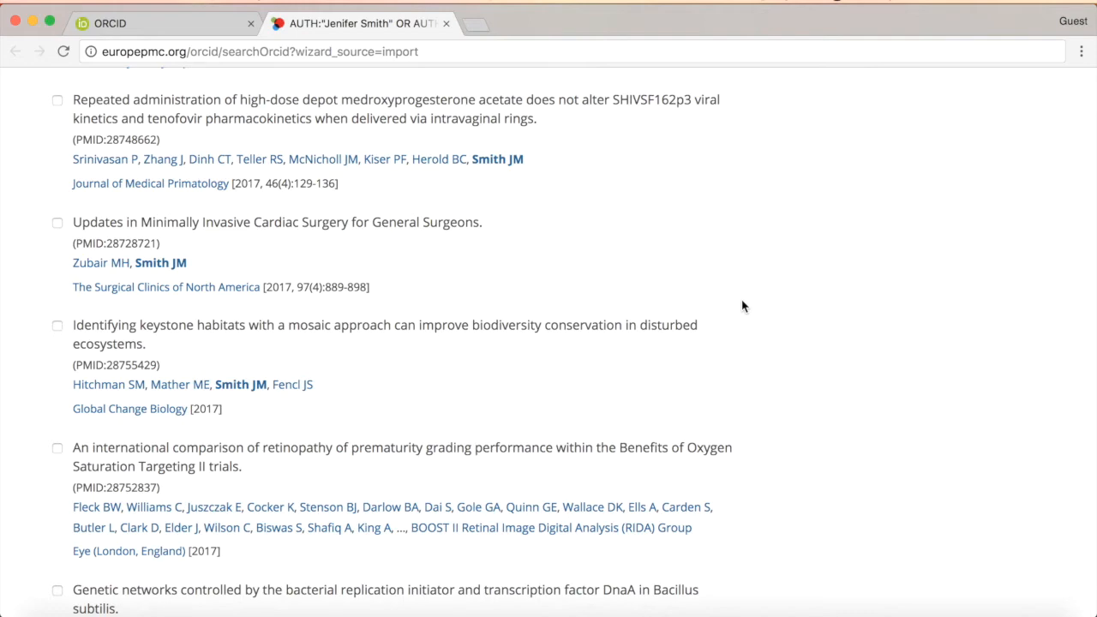
scroll(up, 3)
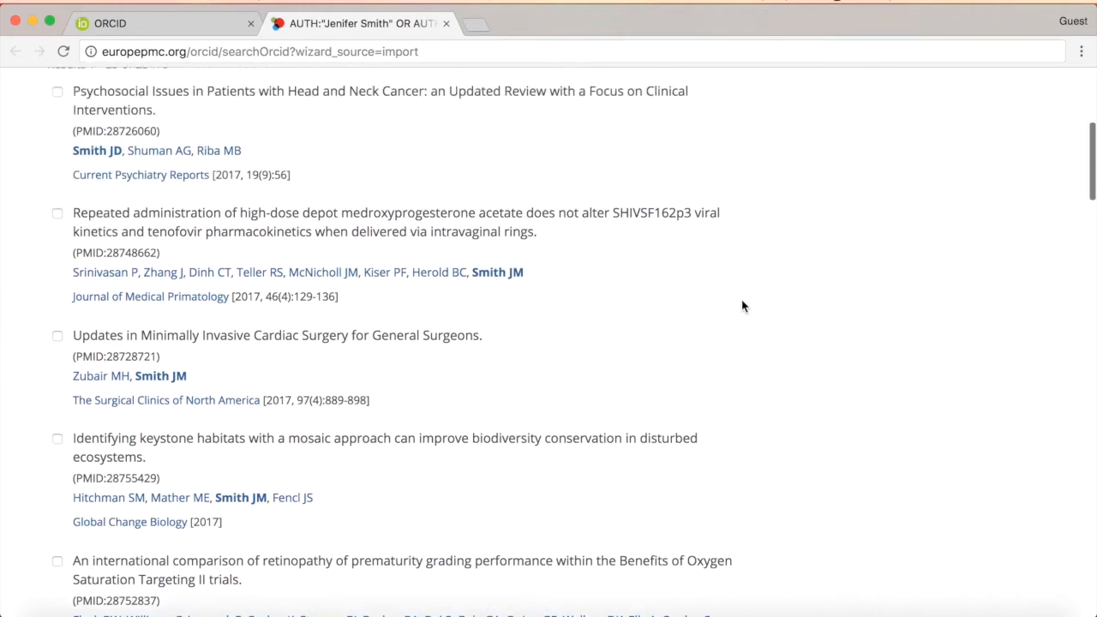
scroll(up, 3)
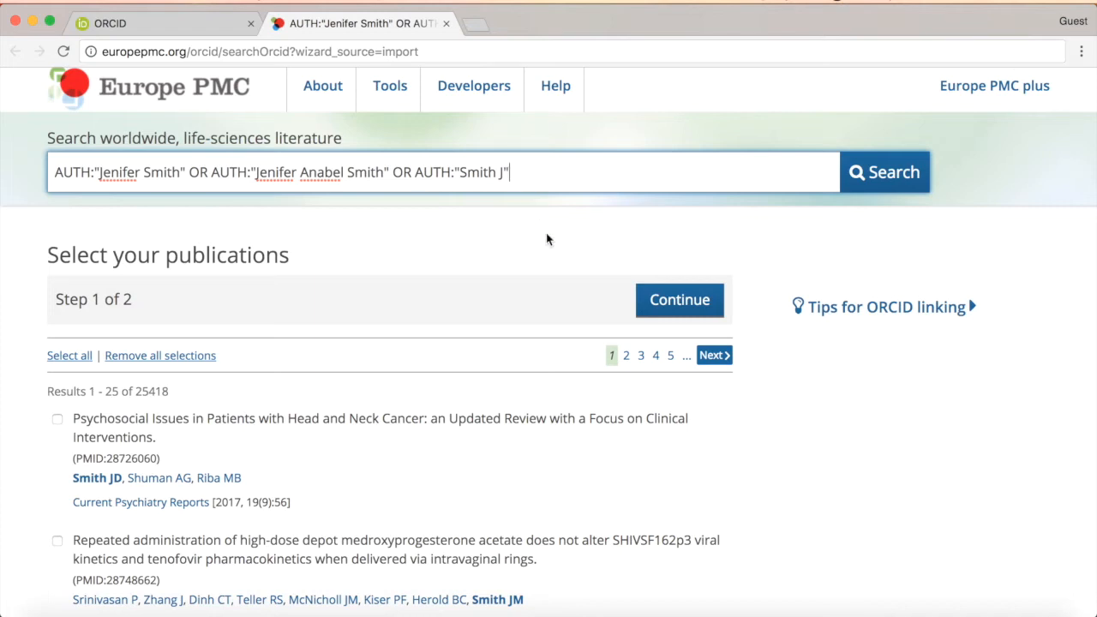
Append AND "ischemia" to the author query and search, narrowing results to 231
text(AND)
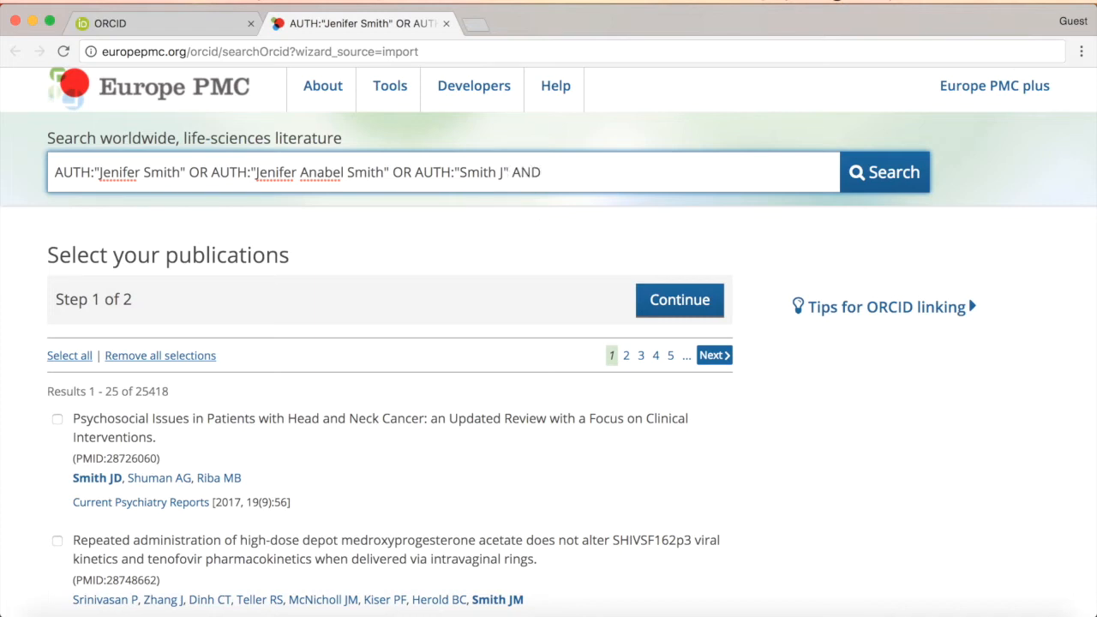
text("")
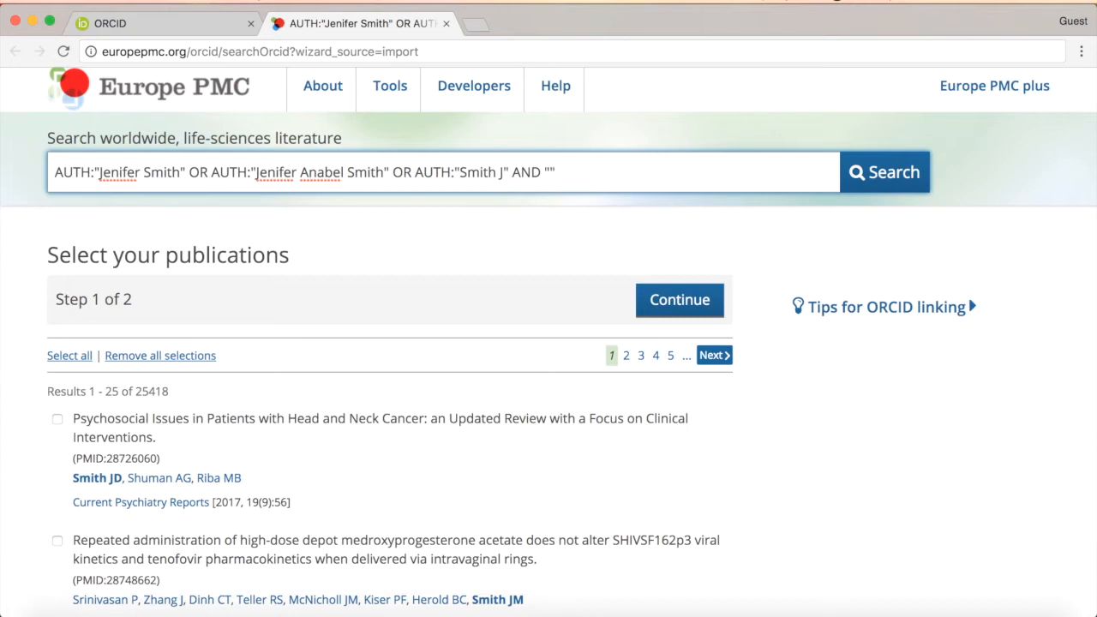
text(ischemia)
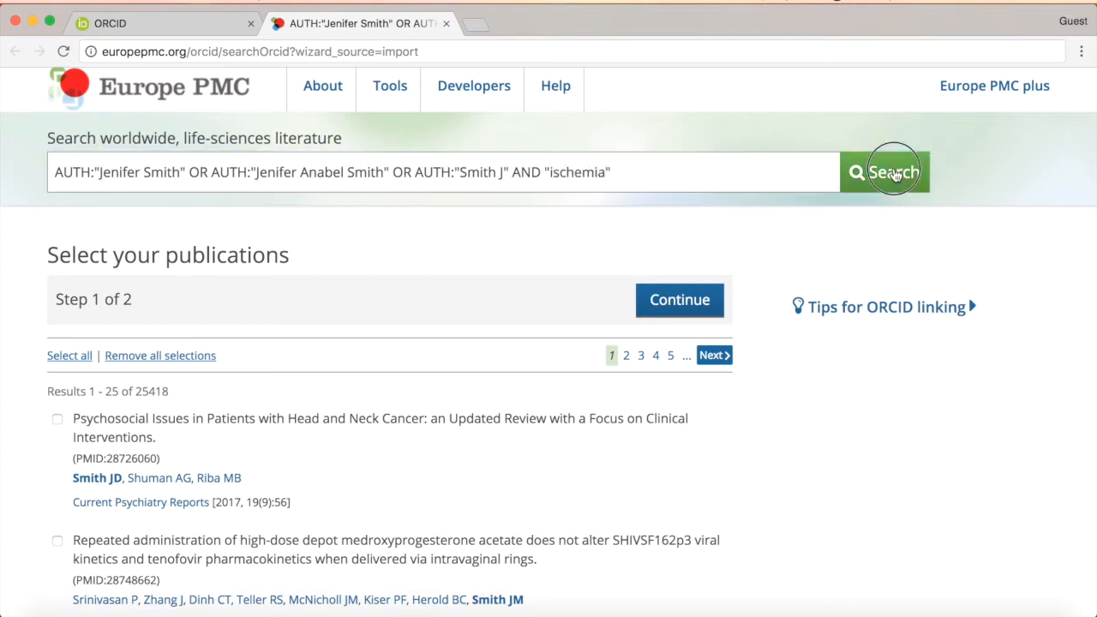
click(883, 172)
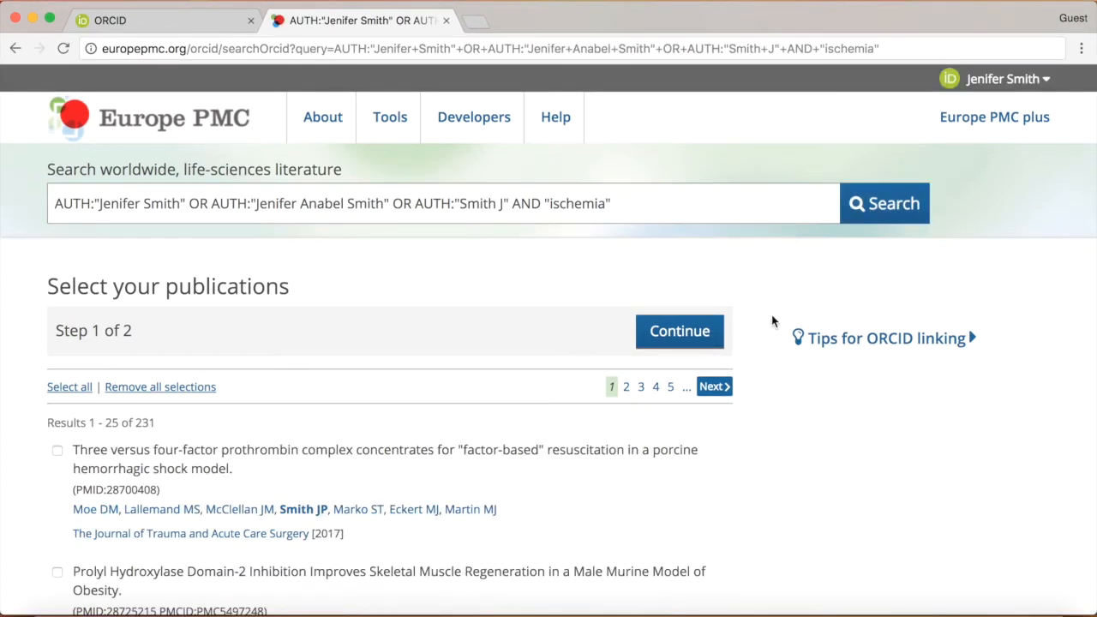
Select the Ischemia responsive protein 94 article and continue to the review step
scroll(down, 3)
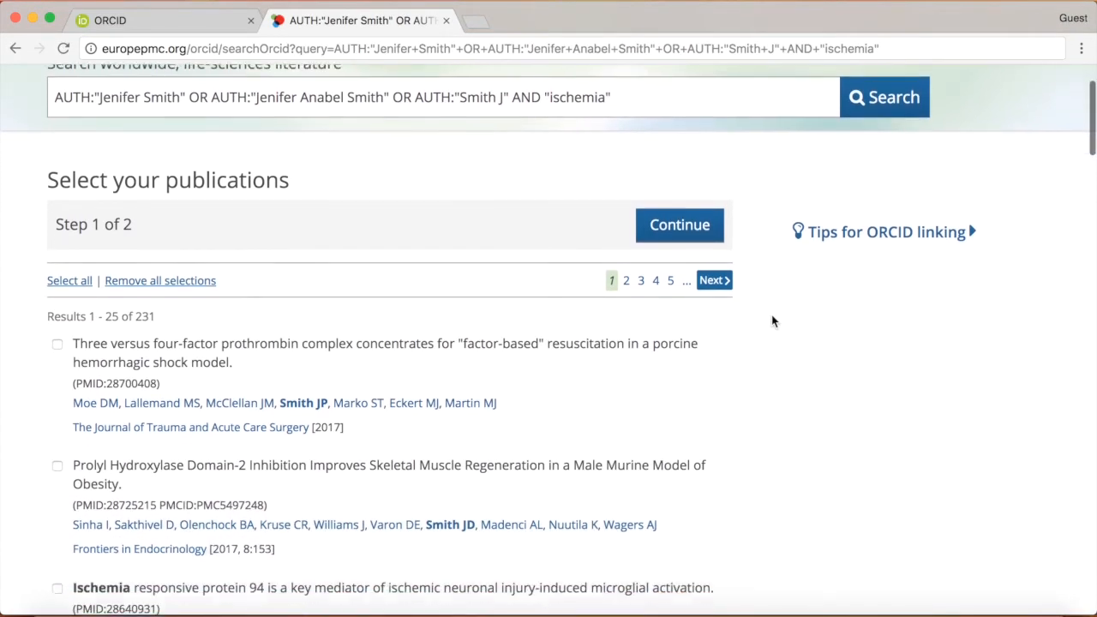
scroll(down, 3)
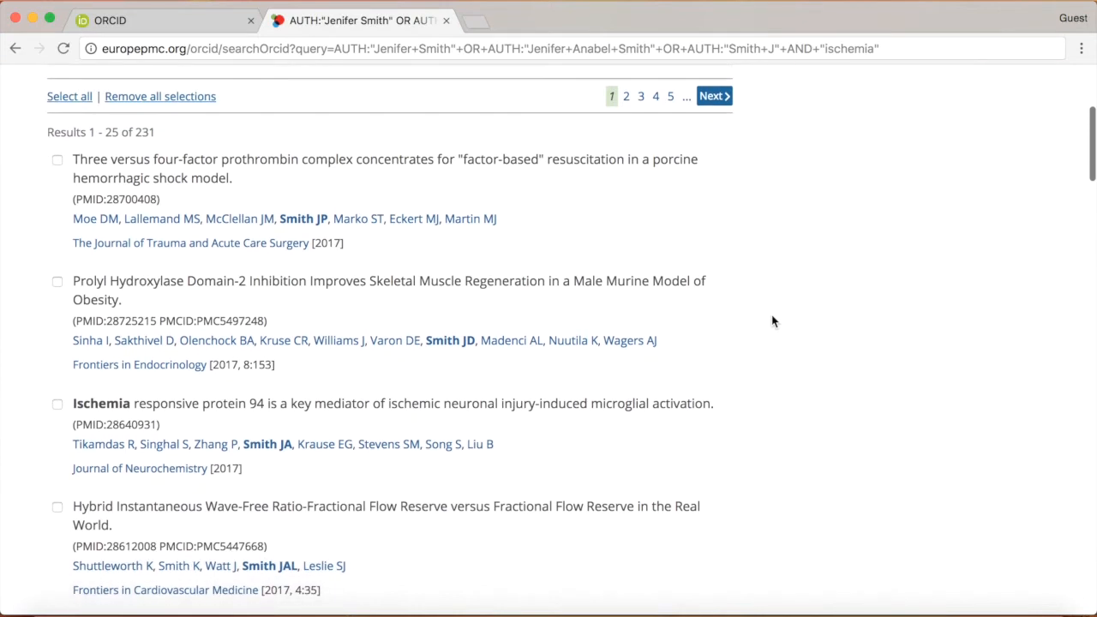
scroll(down, 3)
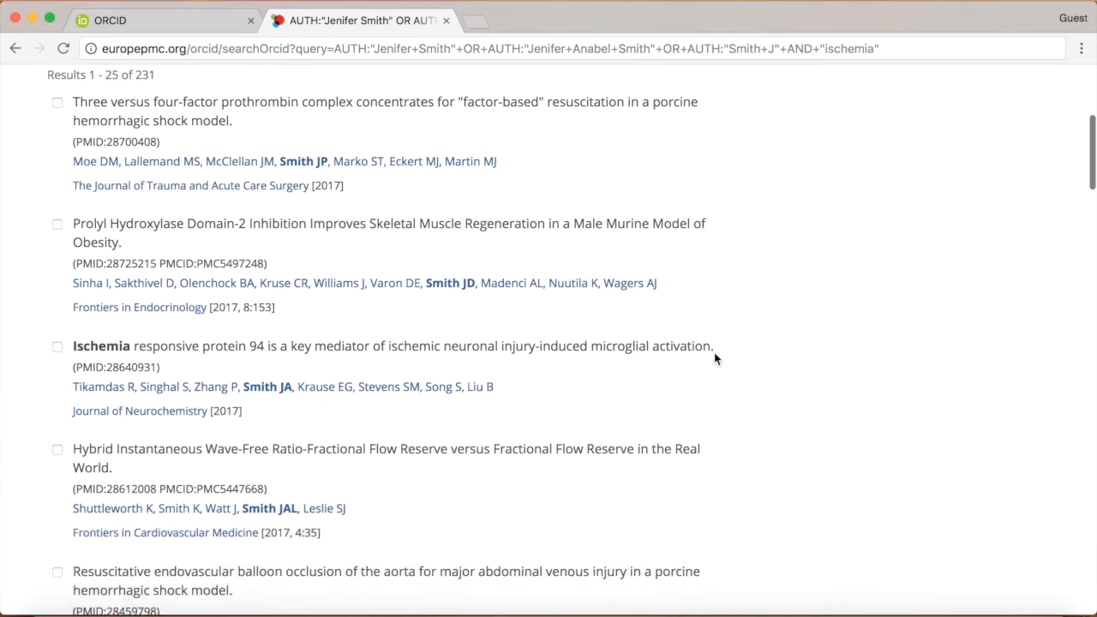
mouse_move(266, 403)
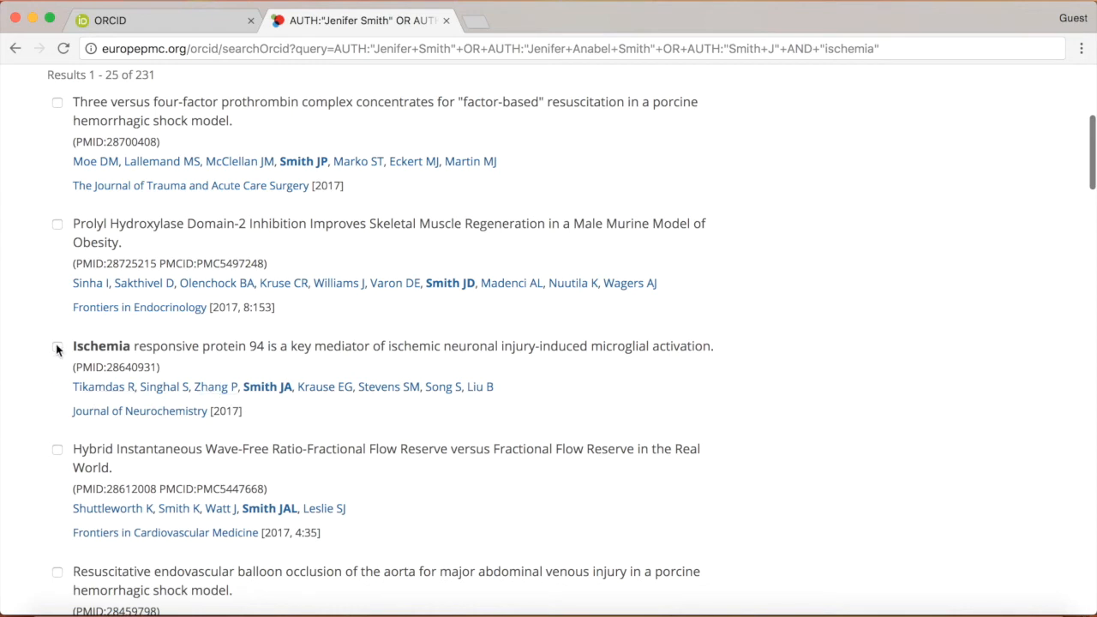
click(57, 345)
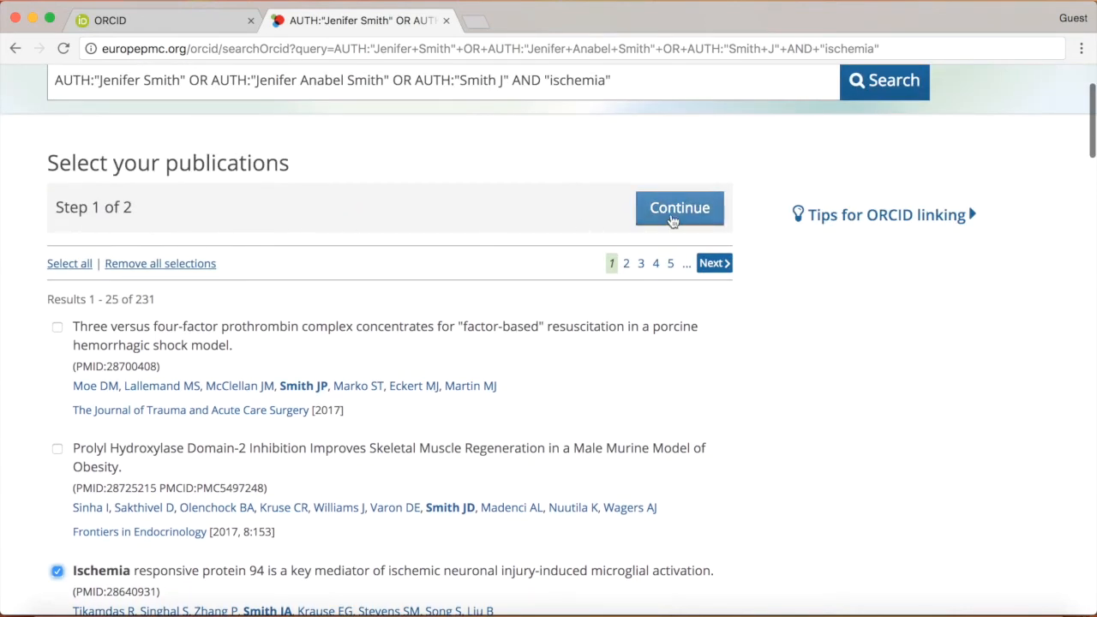
click(679, 207)
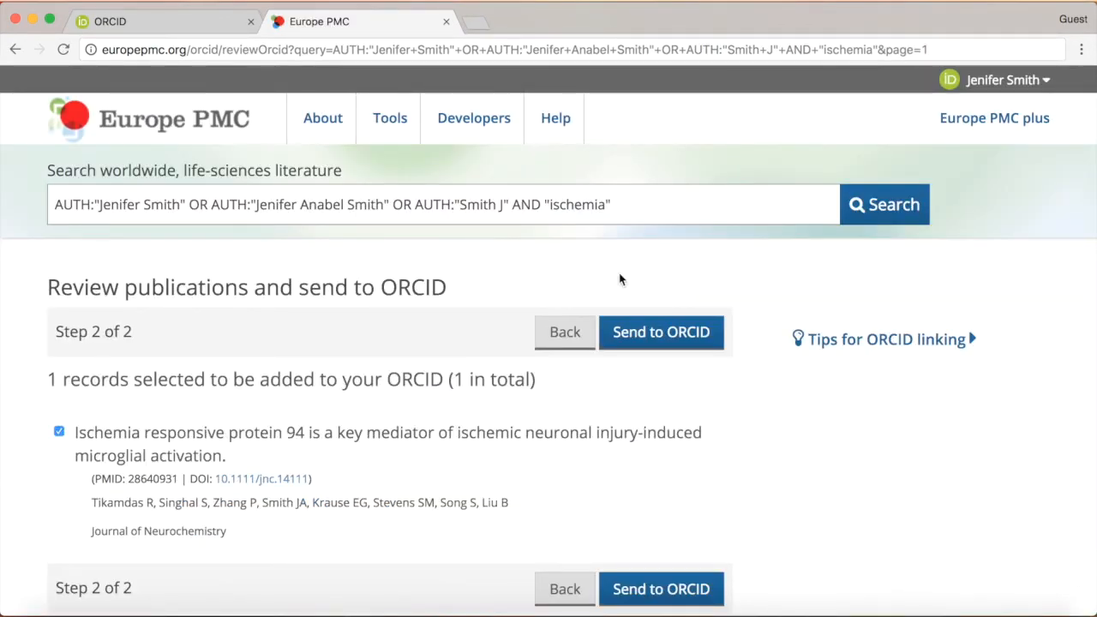
mouse_move(660, 331)
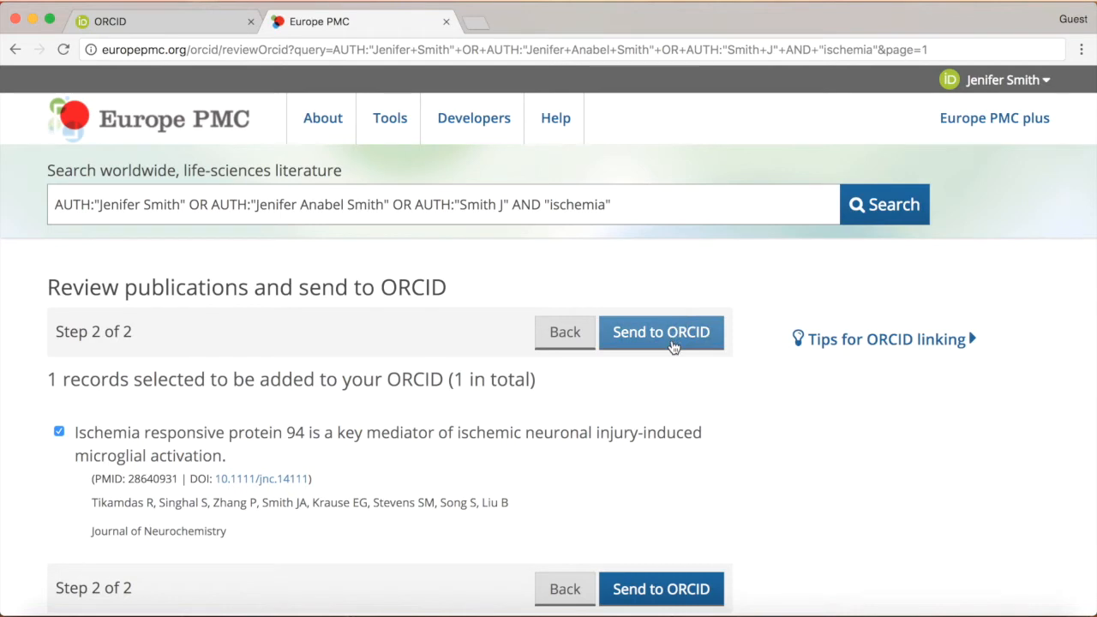
Send the Ischemia responsive protein 94 article to the ORCID record
click(661, 332)
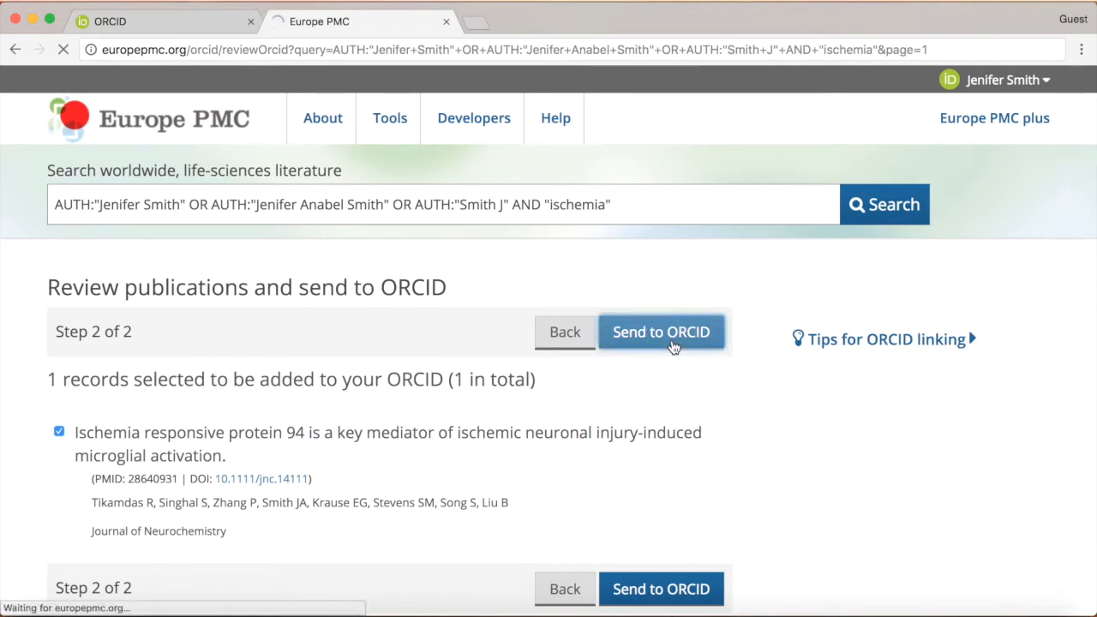
click(660, 332)
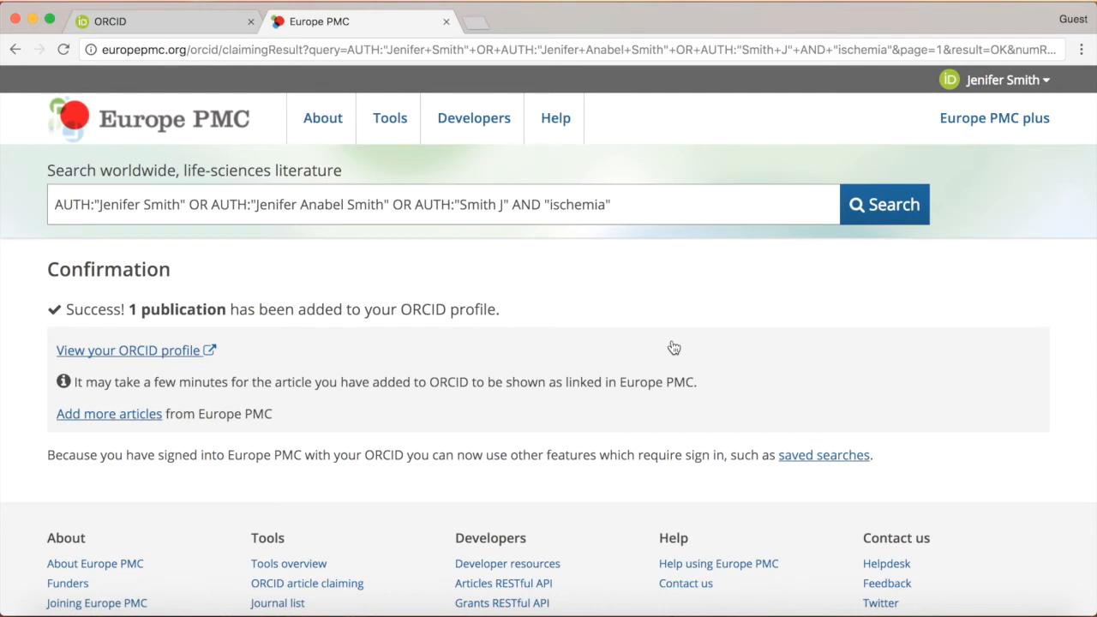
mouse_move(673, 347)
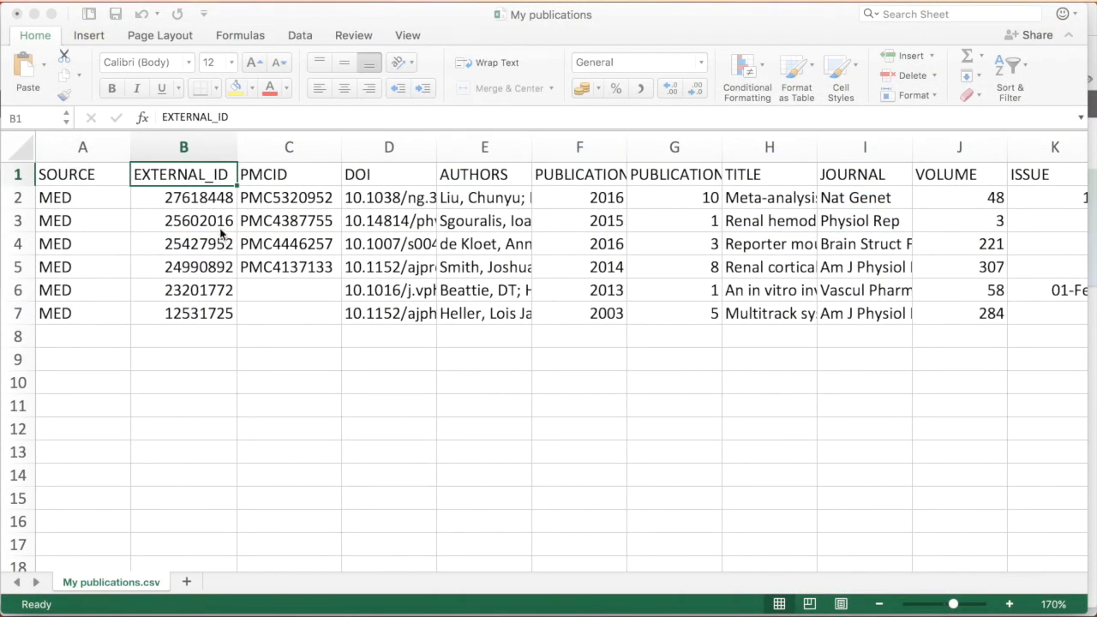
mouse_move(221, 212)
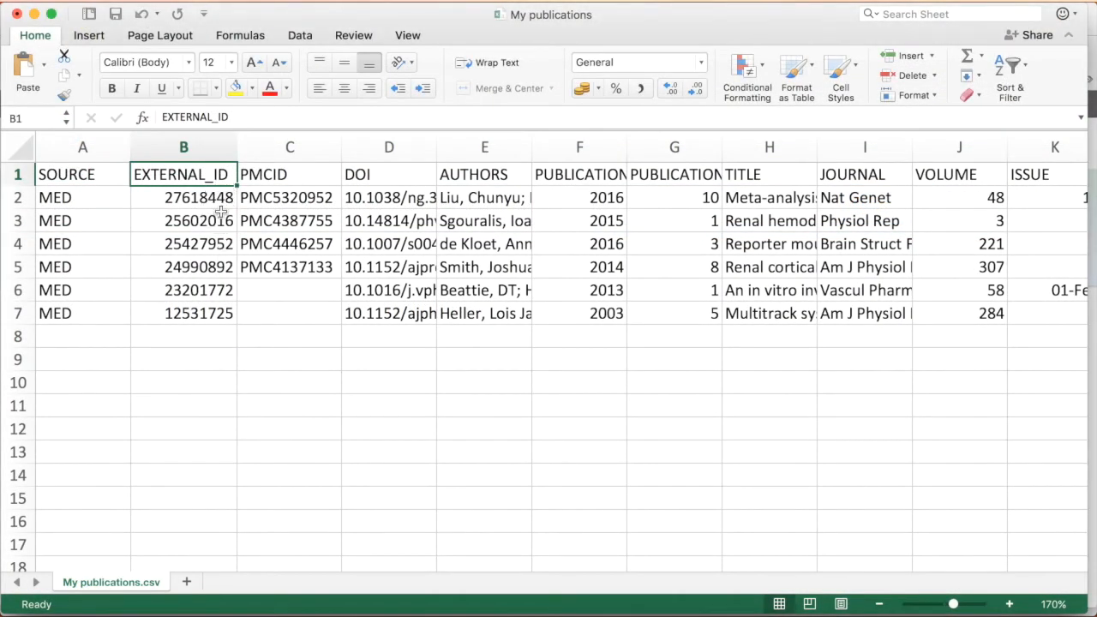
Select the six publication IDs under EXTERNAL_ID in My publications.csv
drag(183, 197, 183, 313)
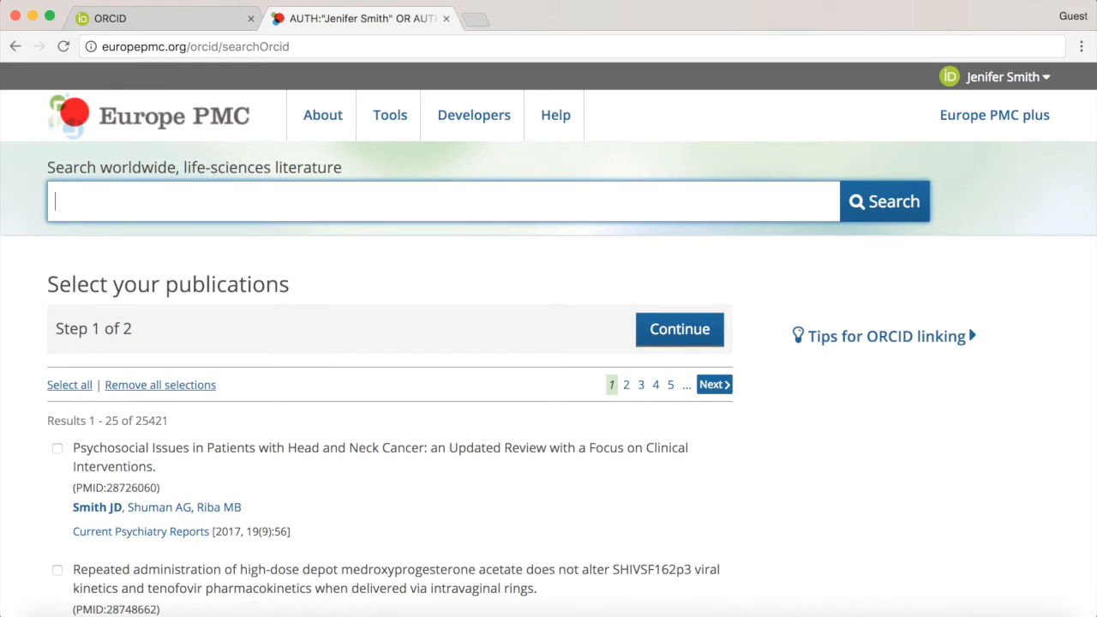
Search the six IDs joined with OR, select all results, and send them to ORCID
text(27618448 OR 25602016 OR 25427952 OR 24990892 OR 23201772 OR 12531725)
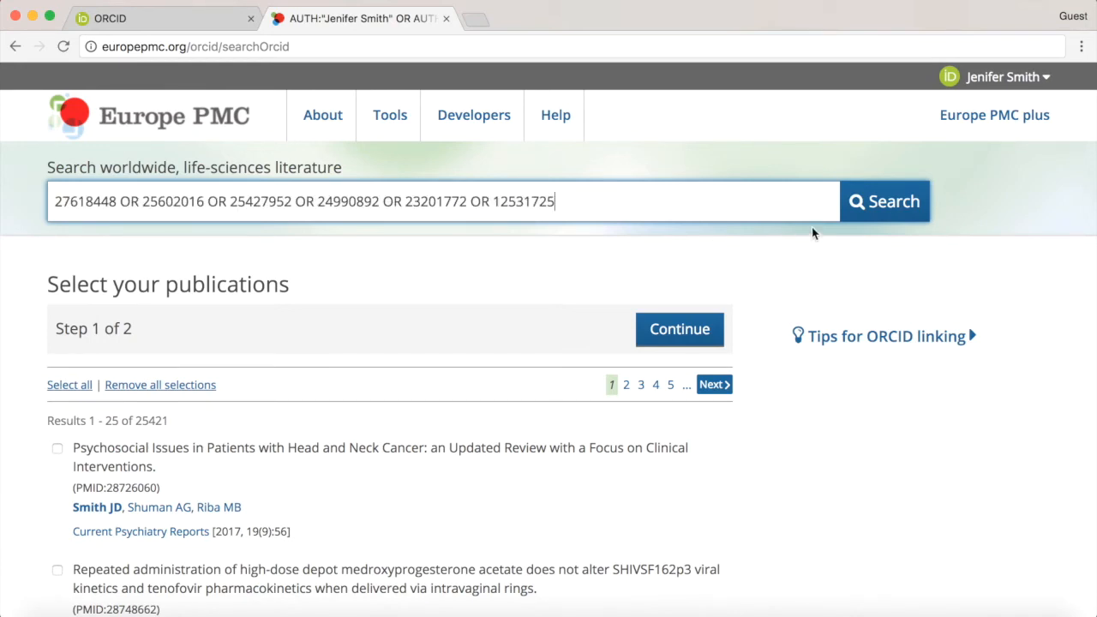
click(884, 201)
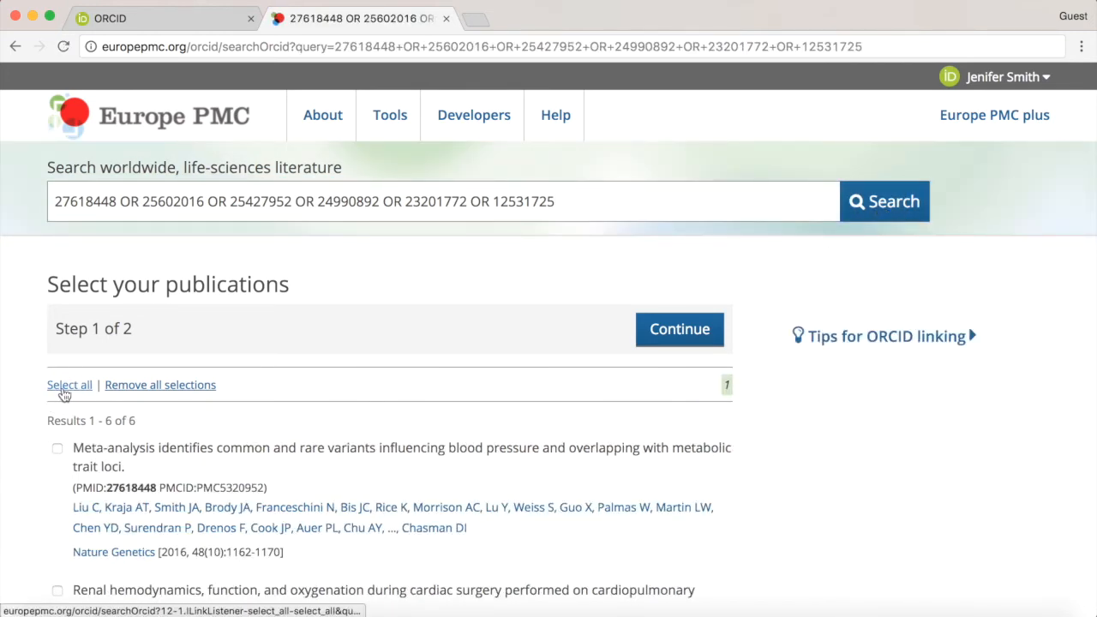
click(70, 384)
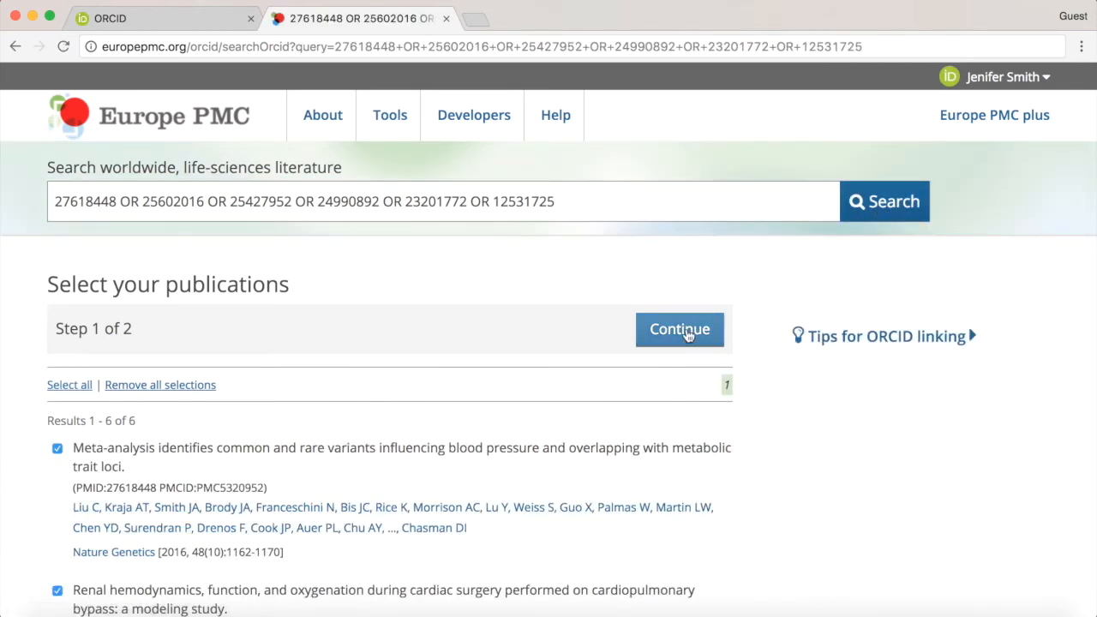
click(679, 328)
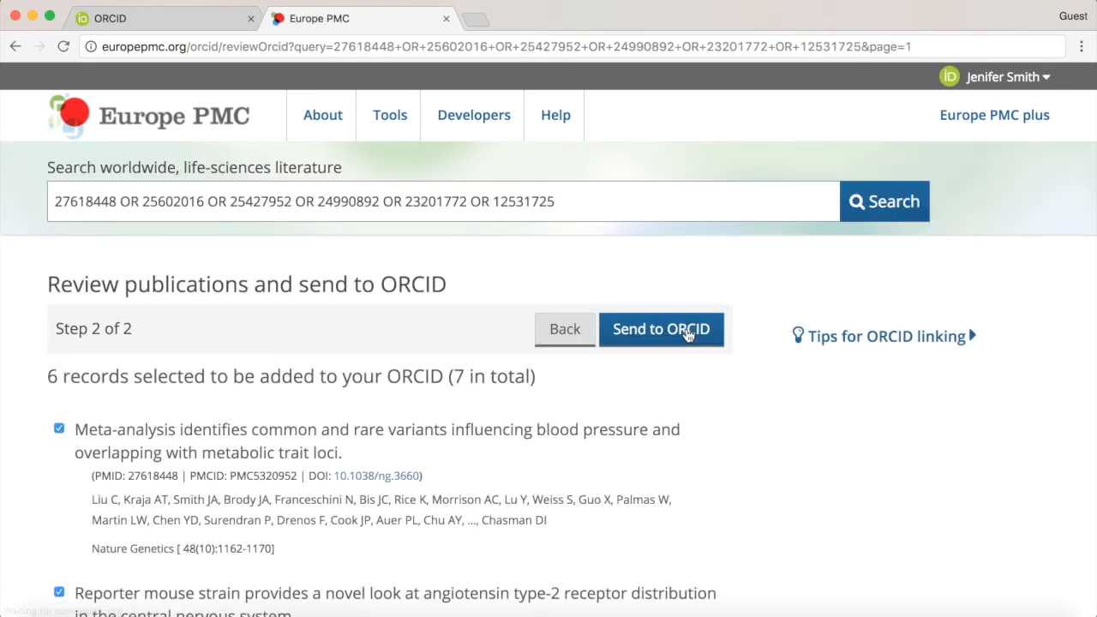
click(661, 328)
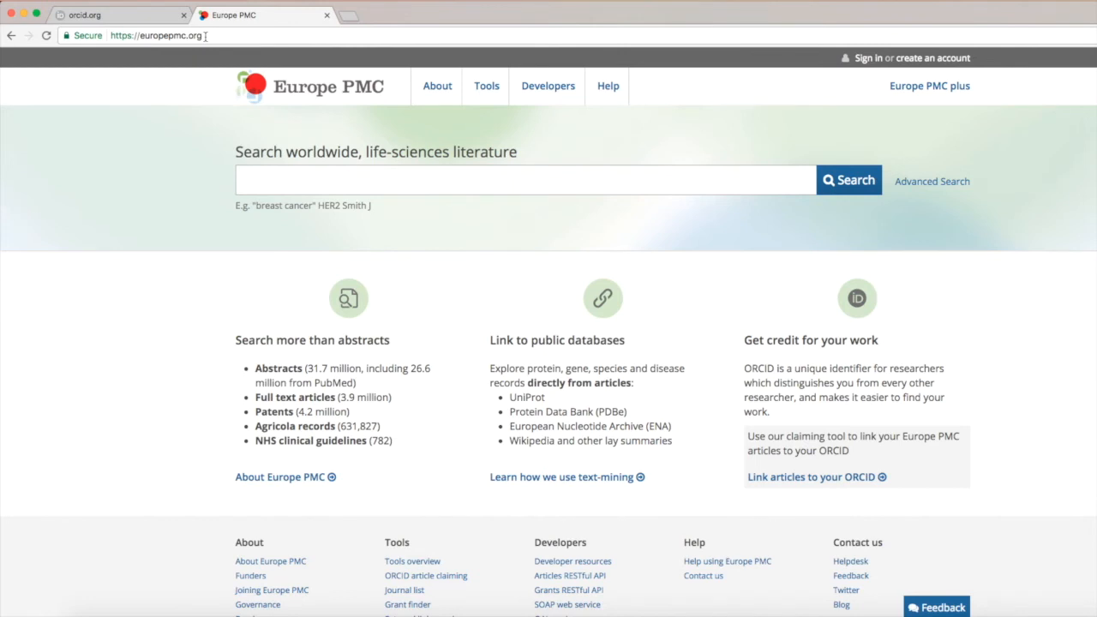
Open the ORCID article claiming tool from Tools and start linking articles
click(486, 86)
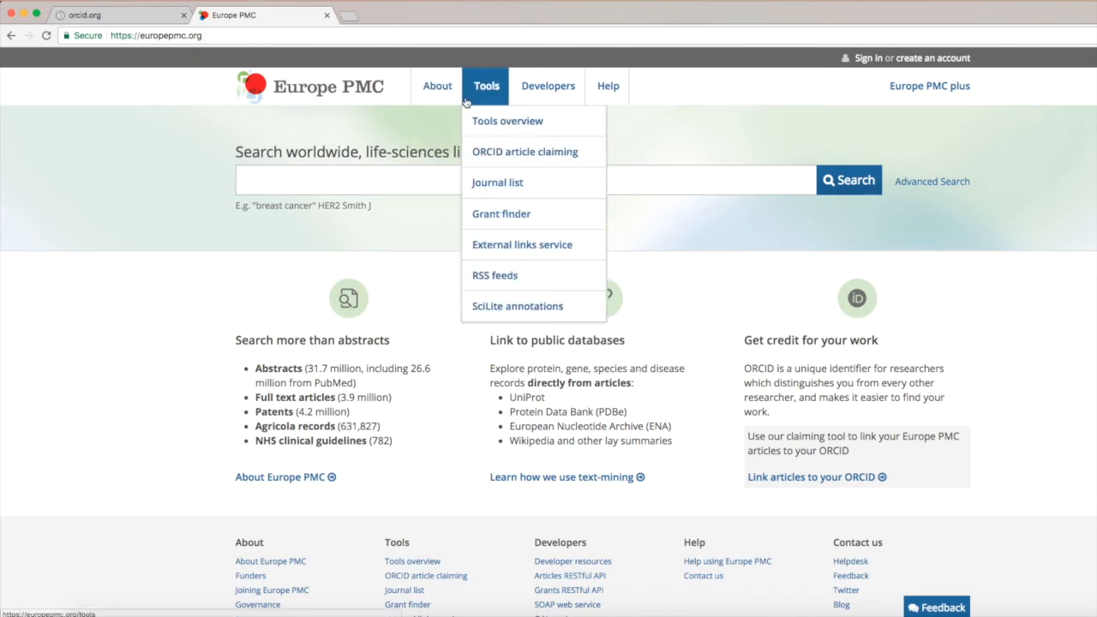
click(523, 152)
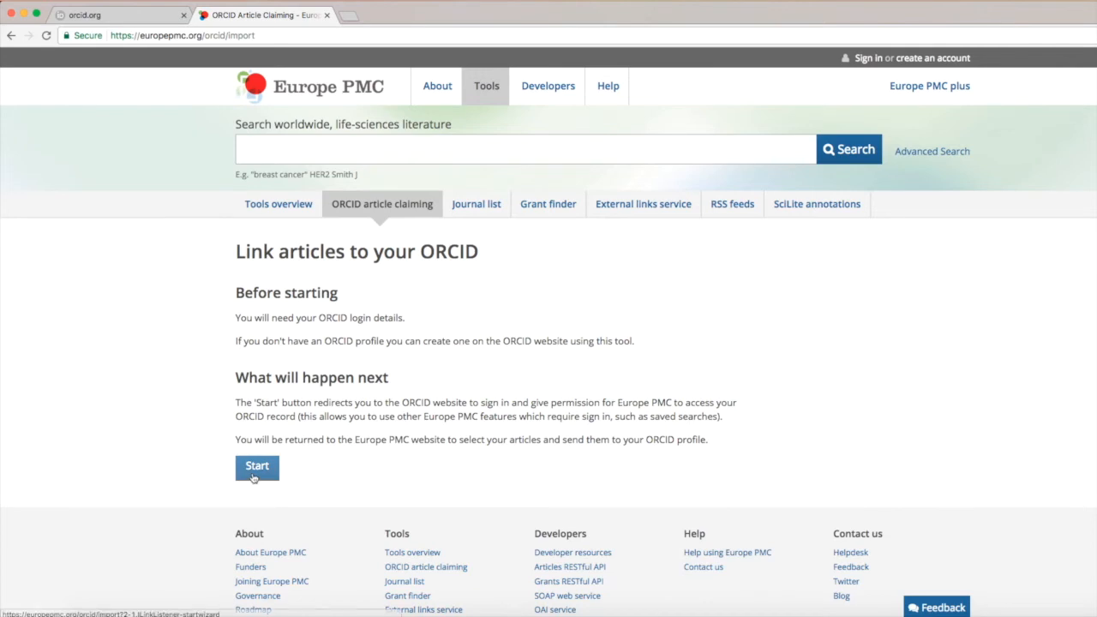
click(256, 466)
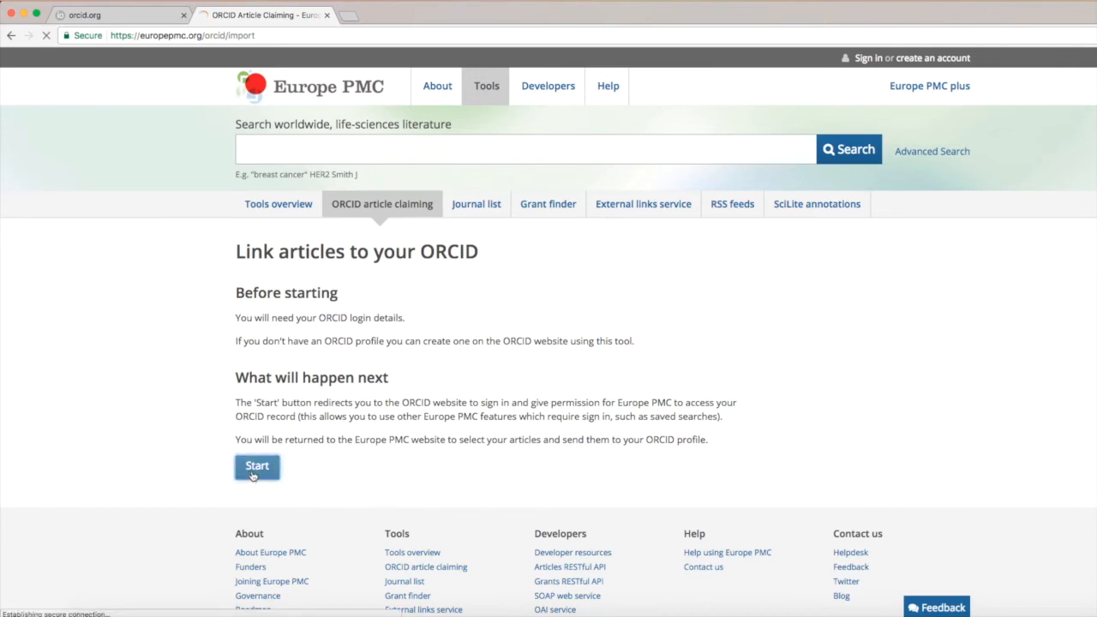
click(257, 465)
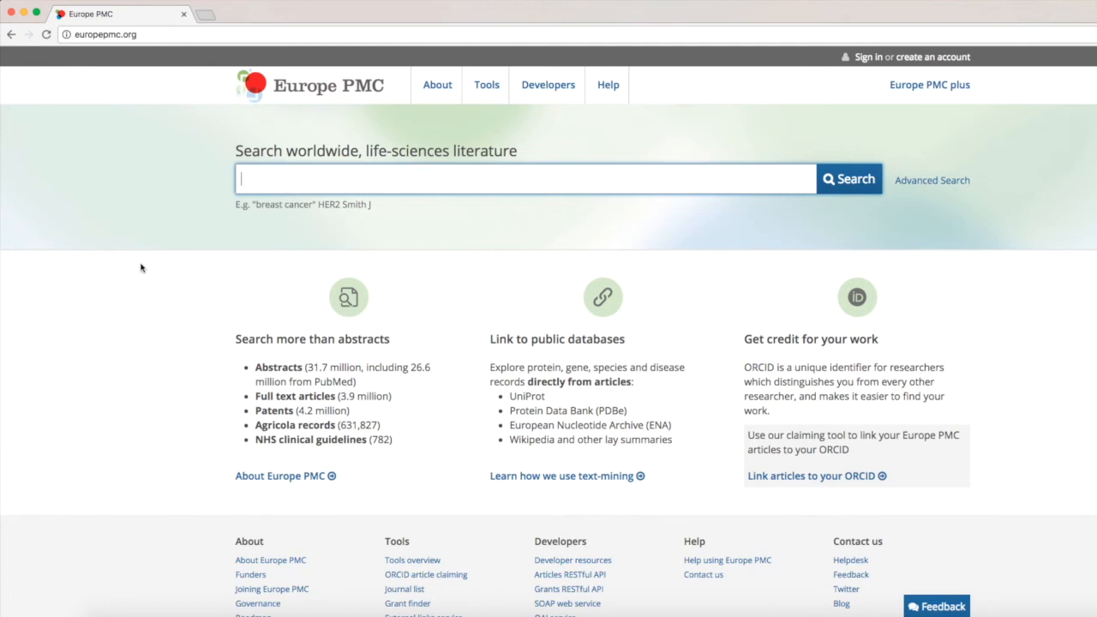
Search the literature for the author name 'Evangeli'
text(Evangelia Petsalaki)
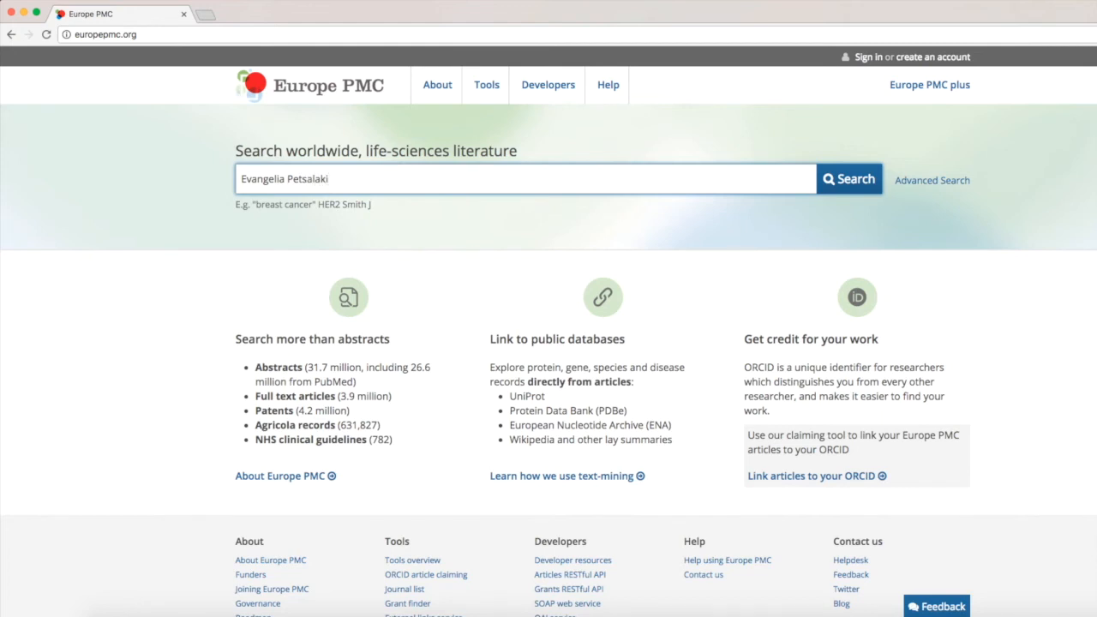
click(848, 178)
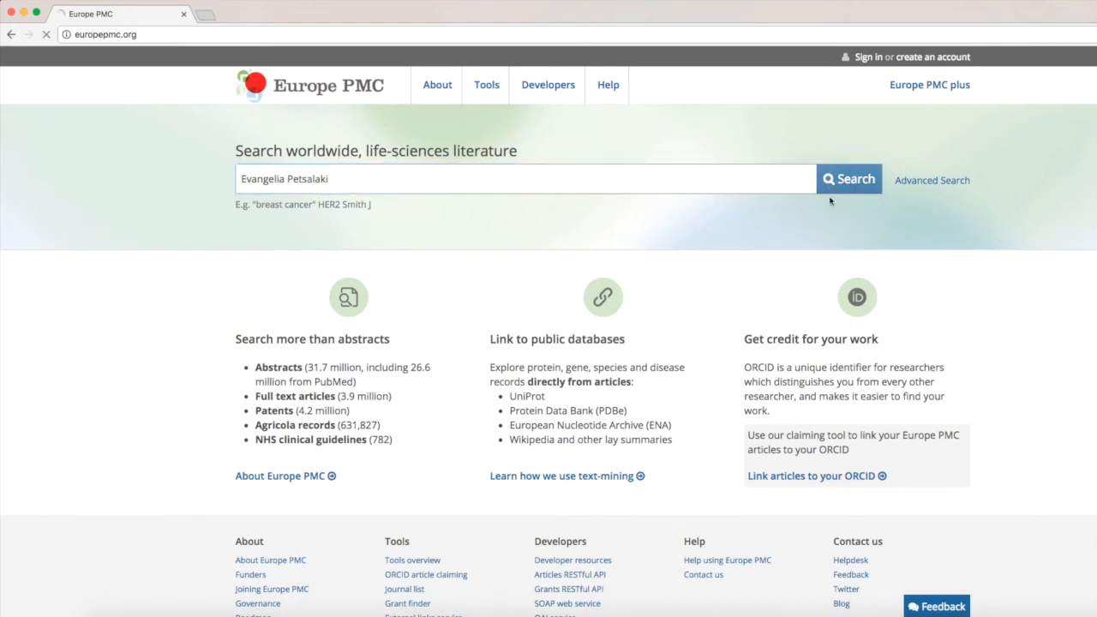
click(849, 178)
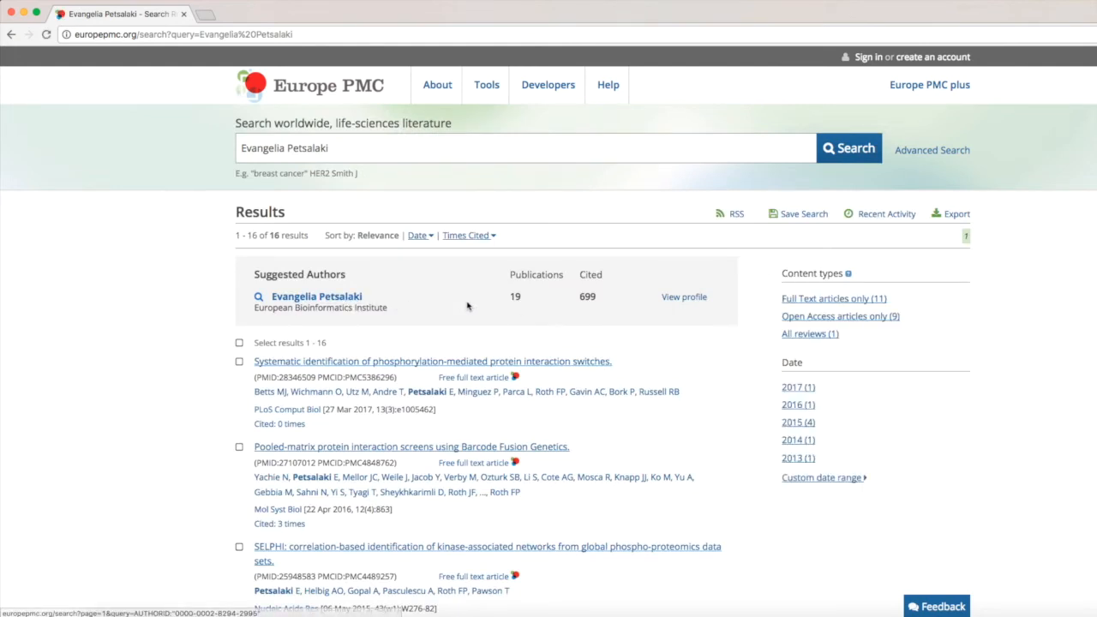
Open Evangelia Petsalaki's suggested author profile and its chart download options
click(684, 297)
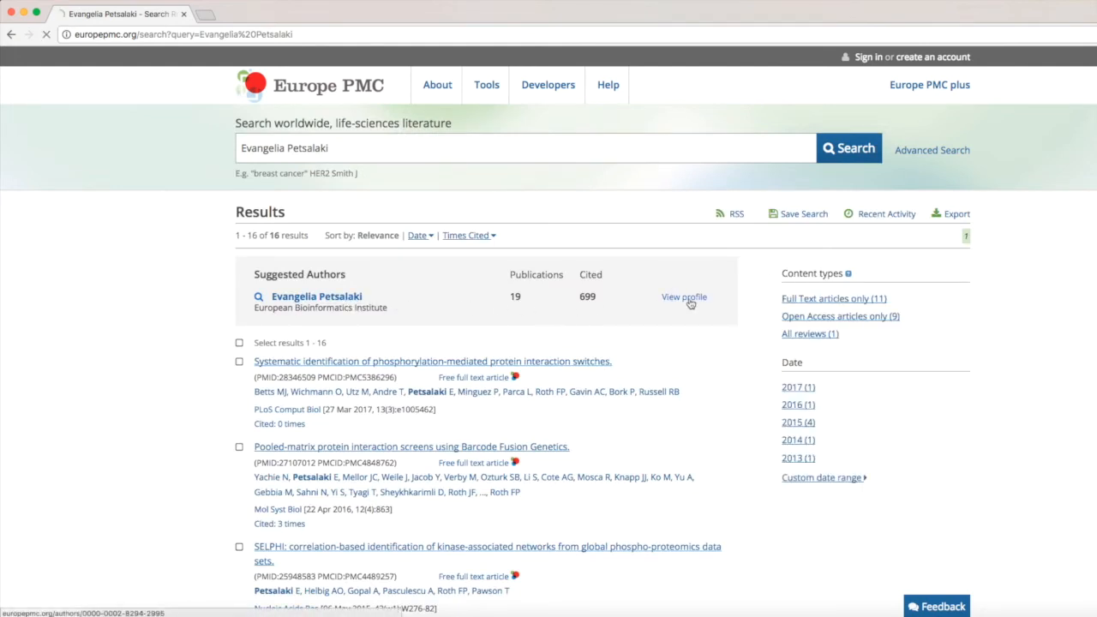
click(684, 296)
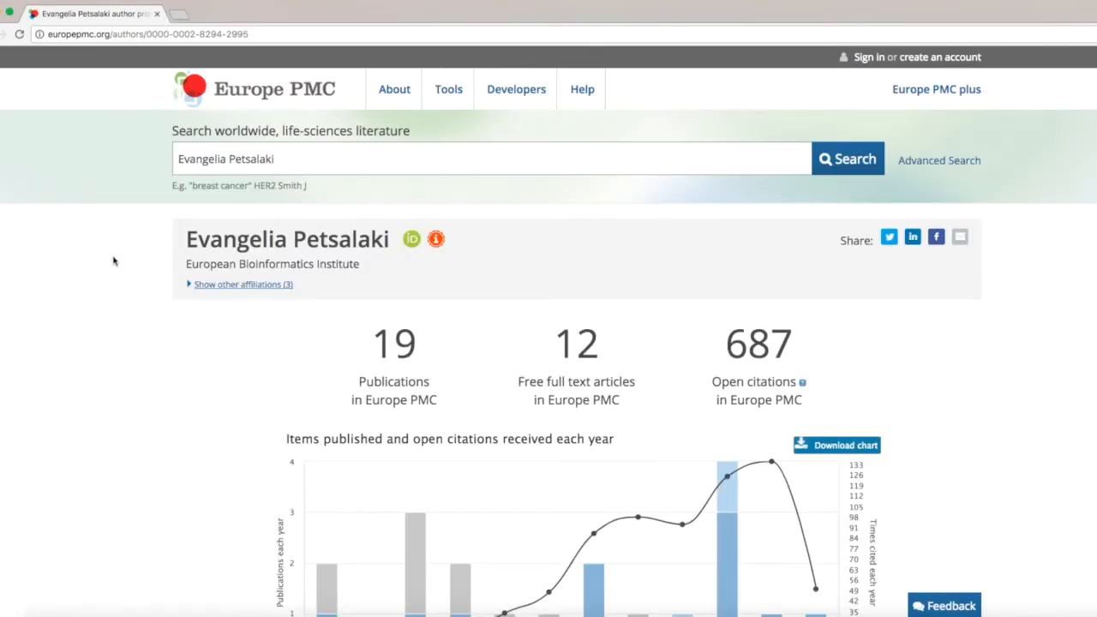
scroll(down, 3)
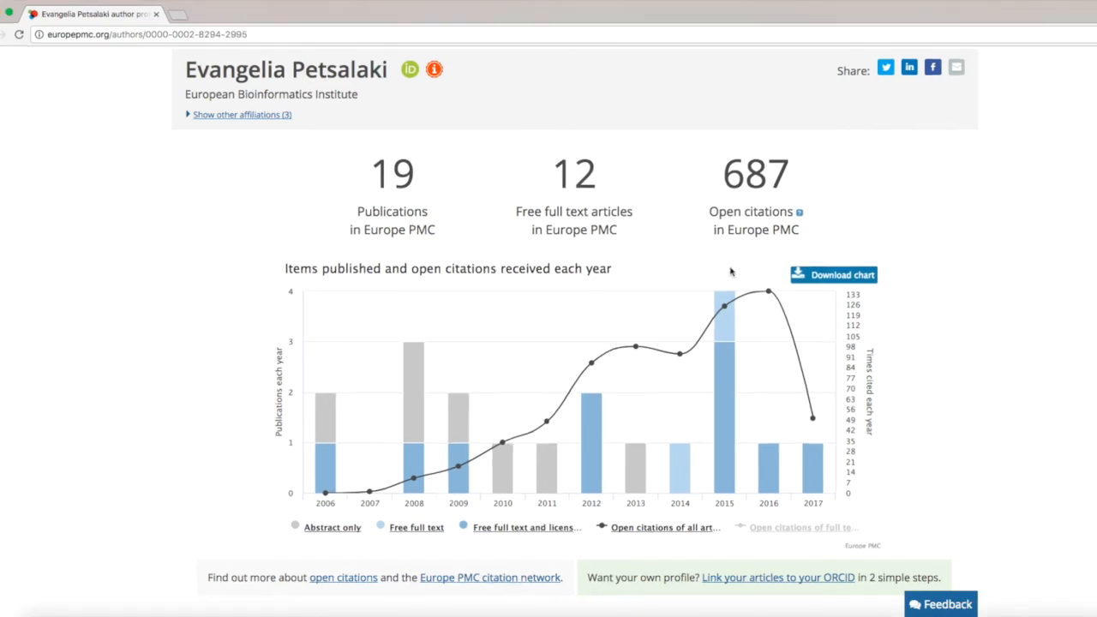
click(833, 274)
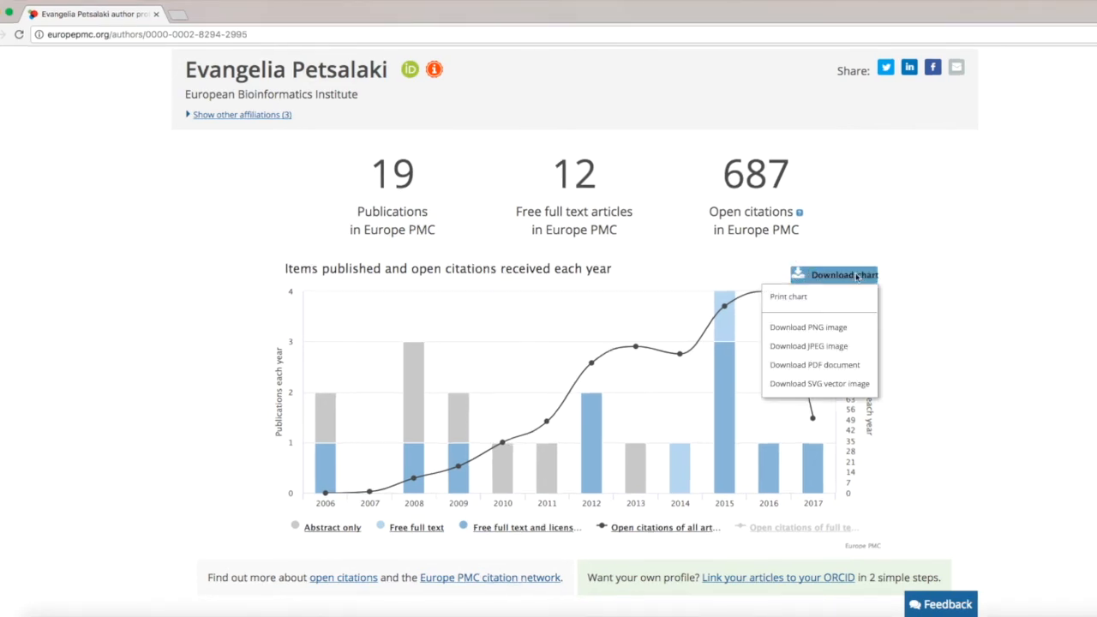
mouse_move(808, 345)
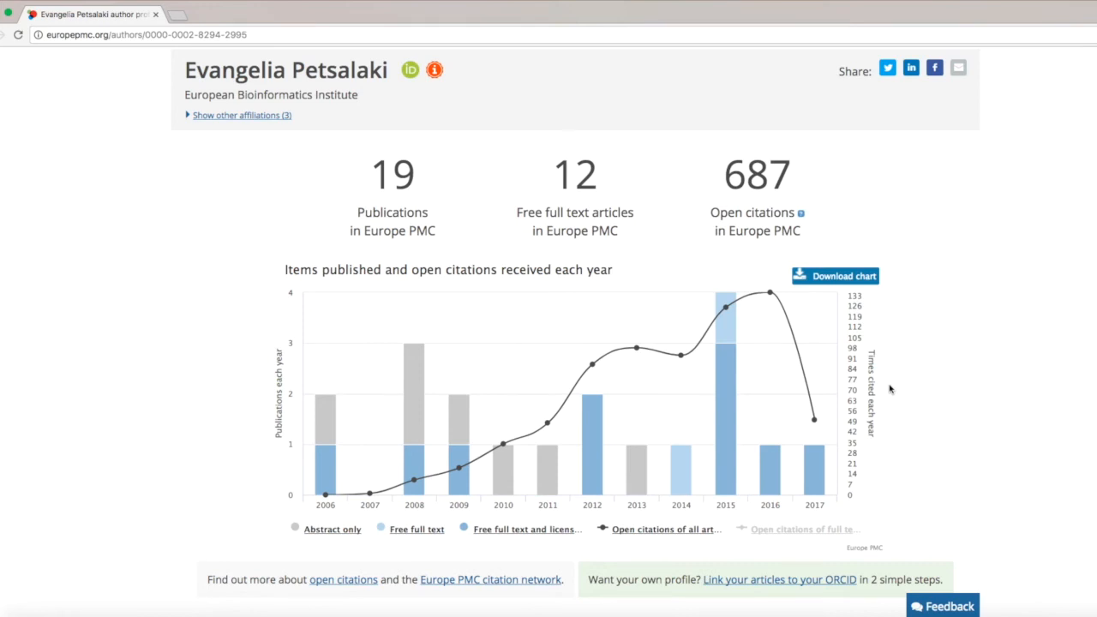
Sort Evangelia Petsalaki's publication list by date, most recent first
scroll(down, 3)
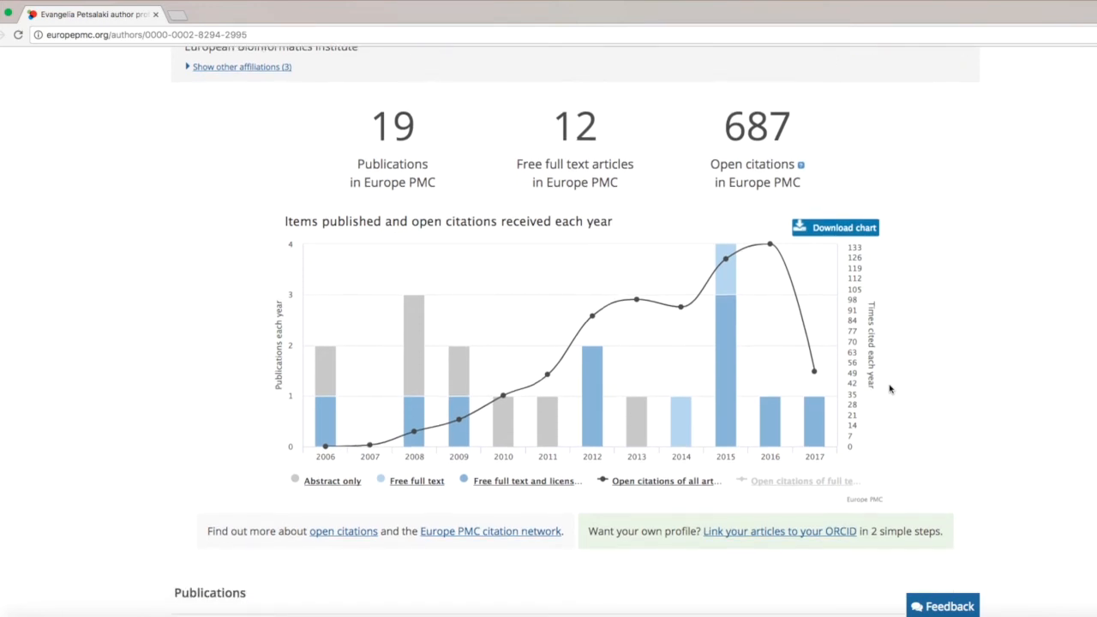
scroll(down, 3)
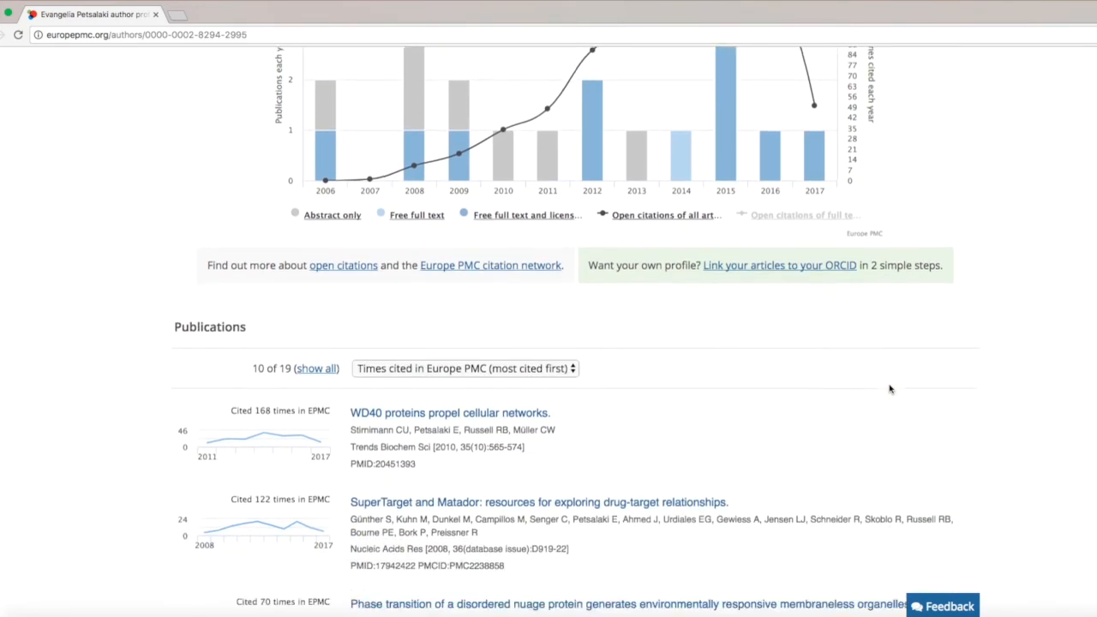
scroll(down, 3)
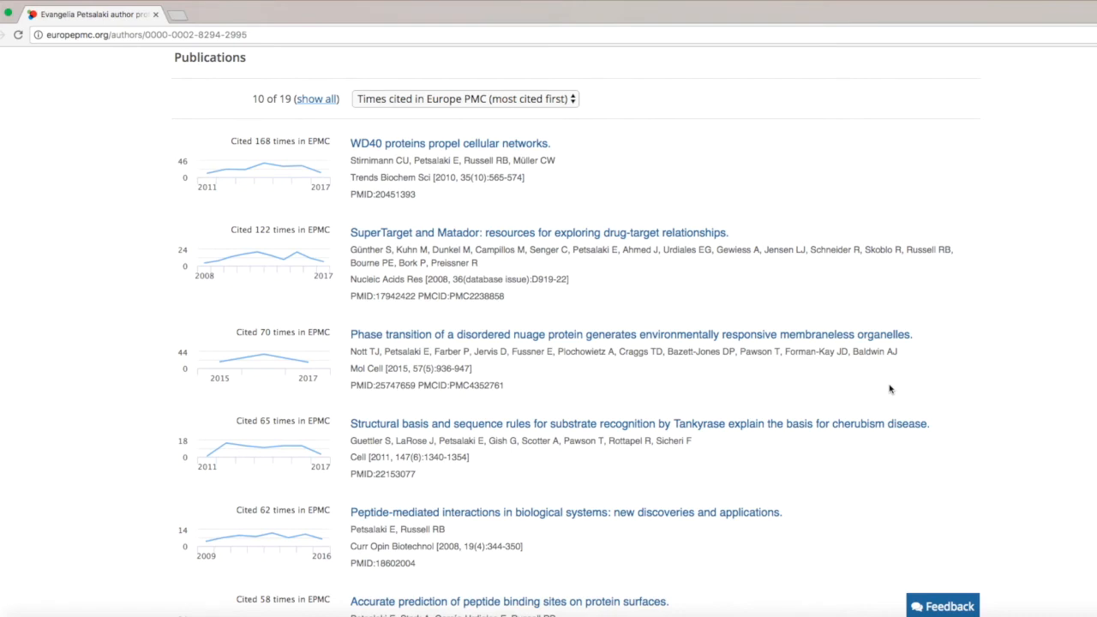
scroll(down, 3)
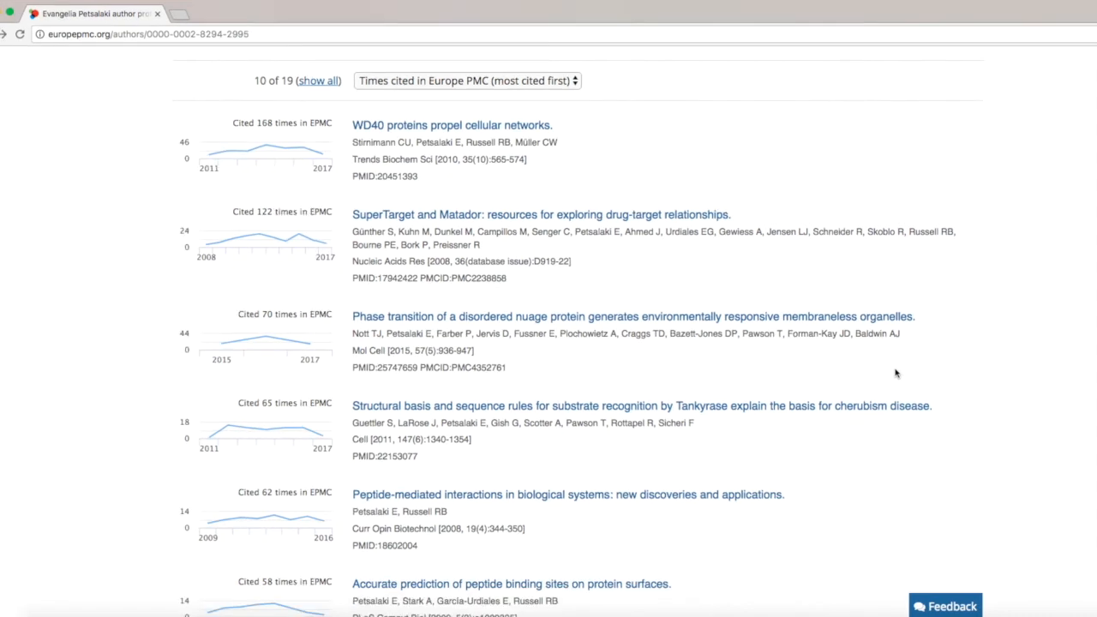
mouse_move(555, 104)
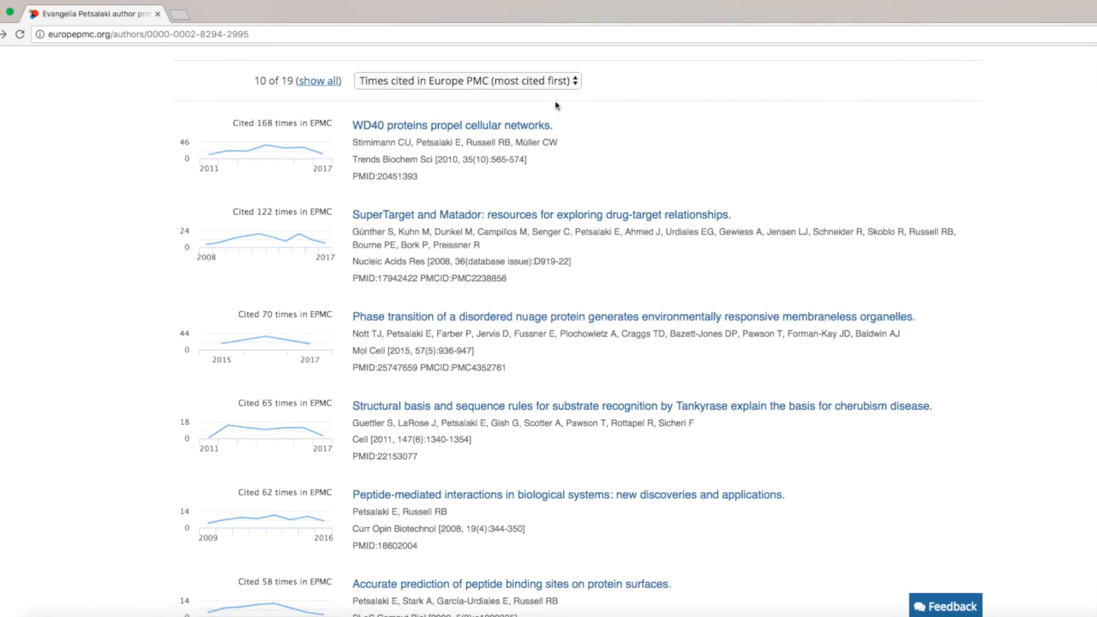
mouse_move(552, 97)
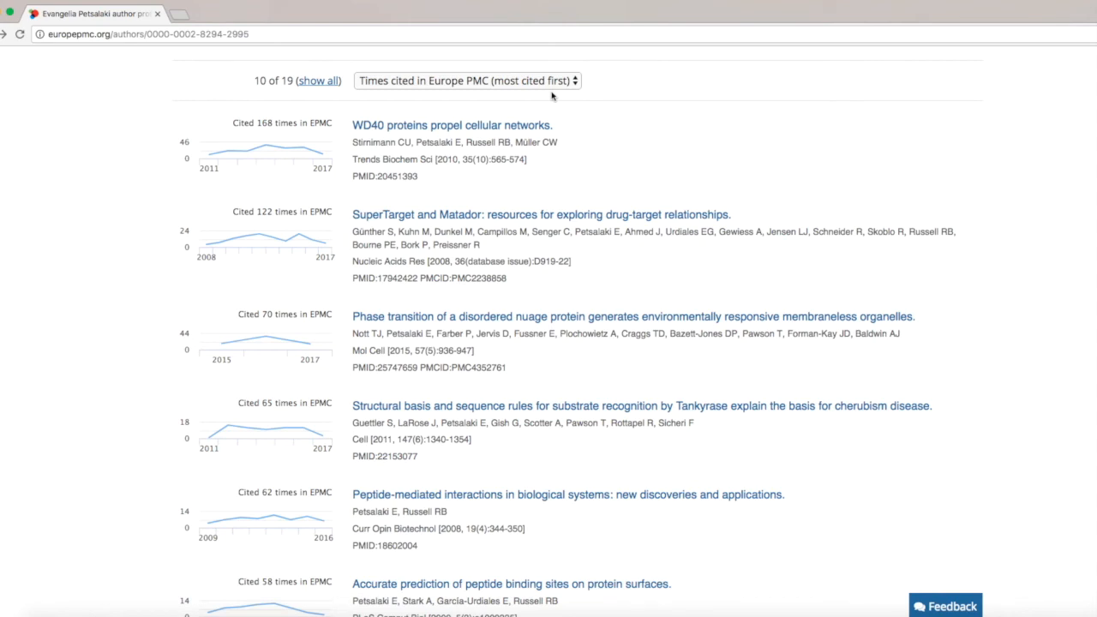
click(466, 80)
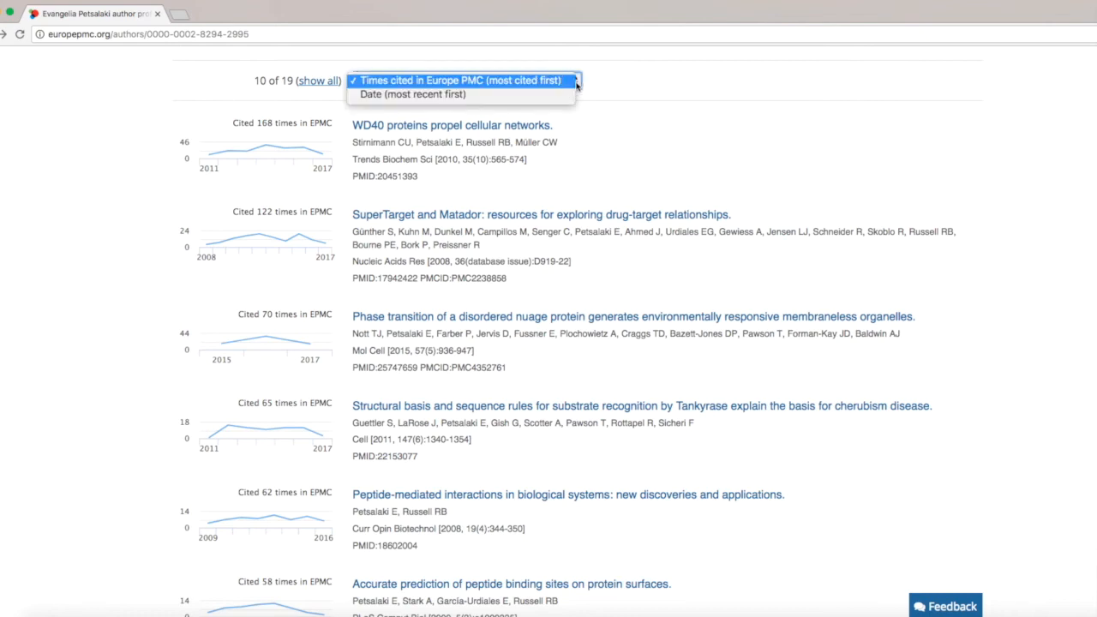
mouse_move(413, 94)
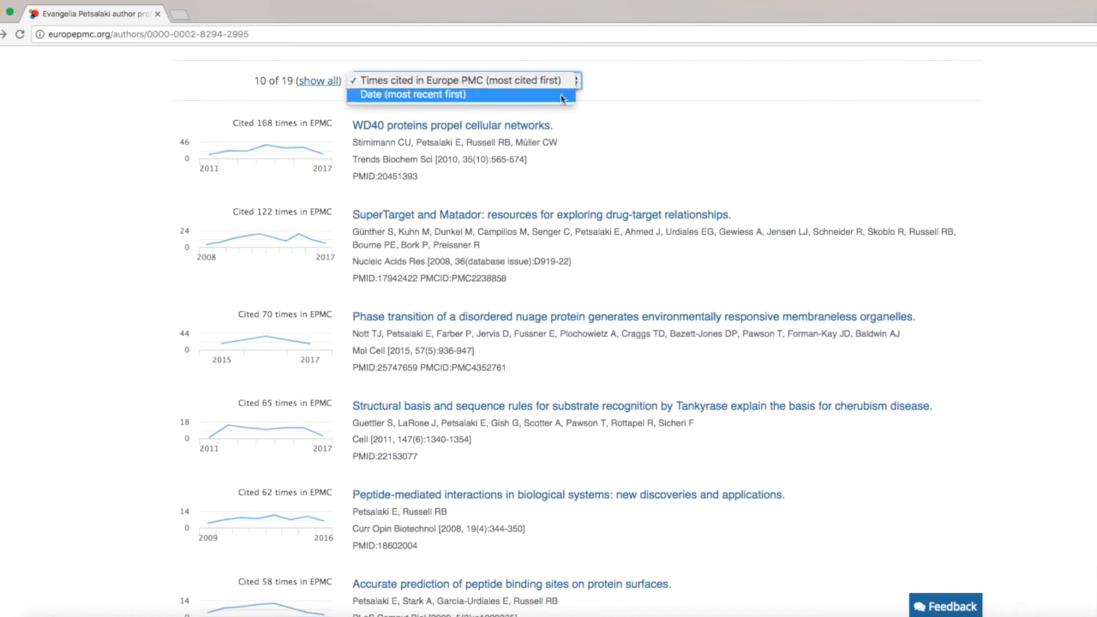
click(413, 95)
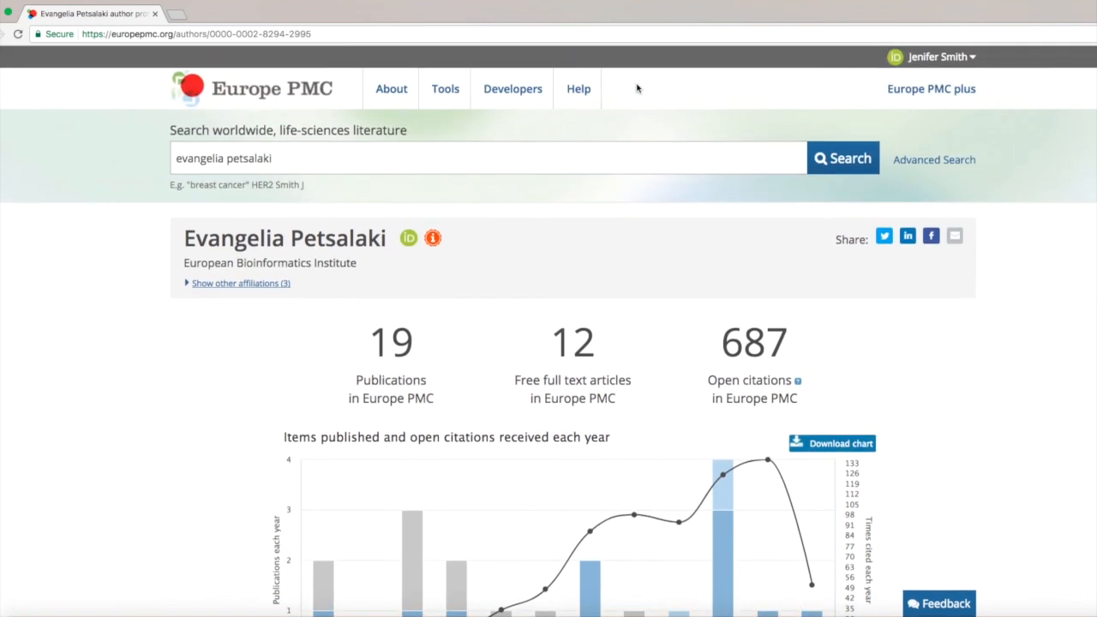
mouse_move(939, 77)
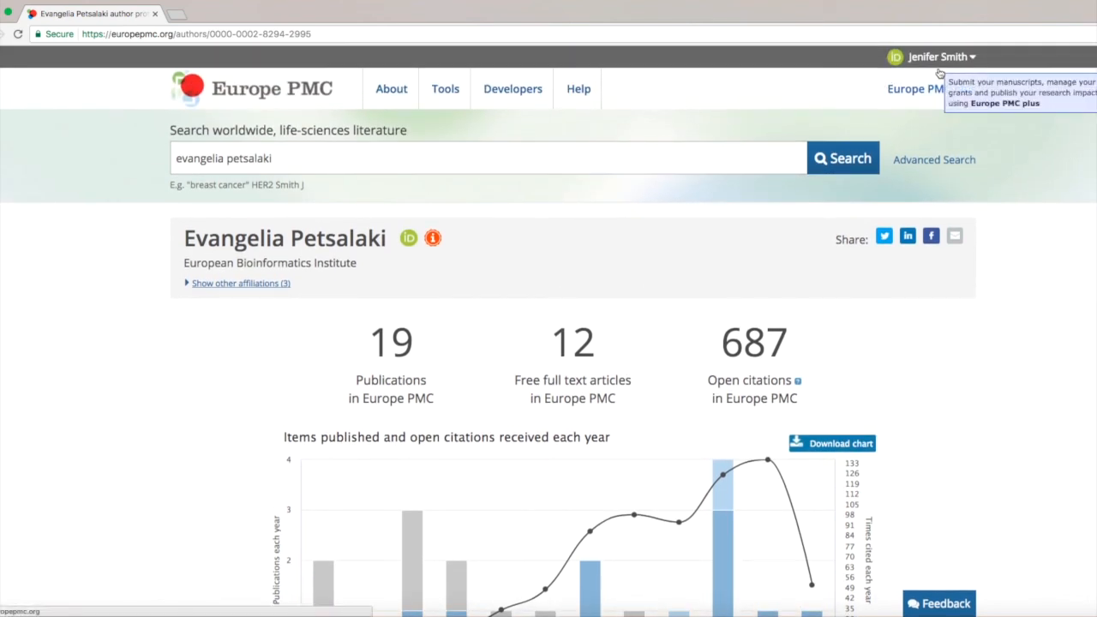
View the signed-in account's Author profile section from the account menu
click(938, 56)
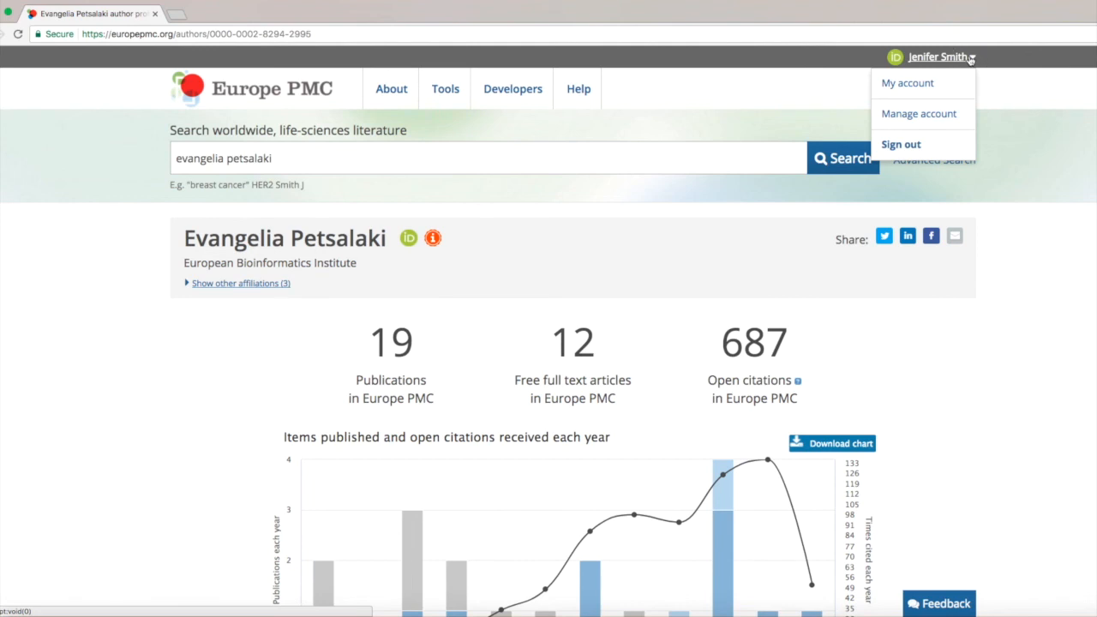
mouse_move(907, 82)
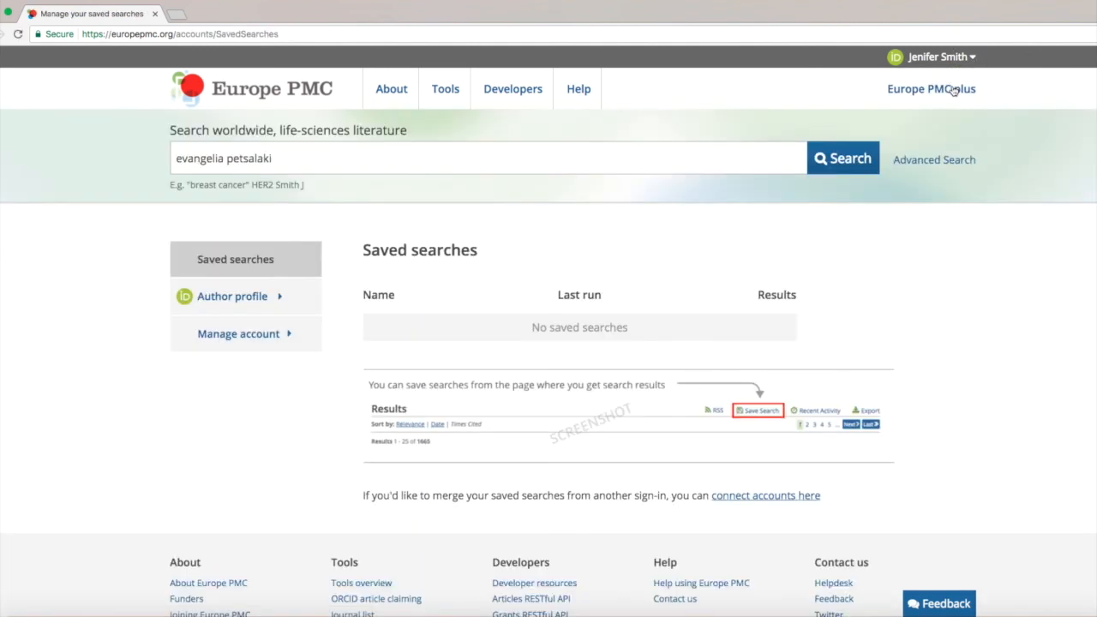
mouse_move(246, 296)
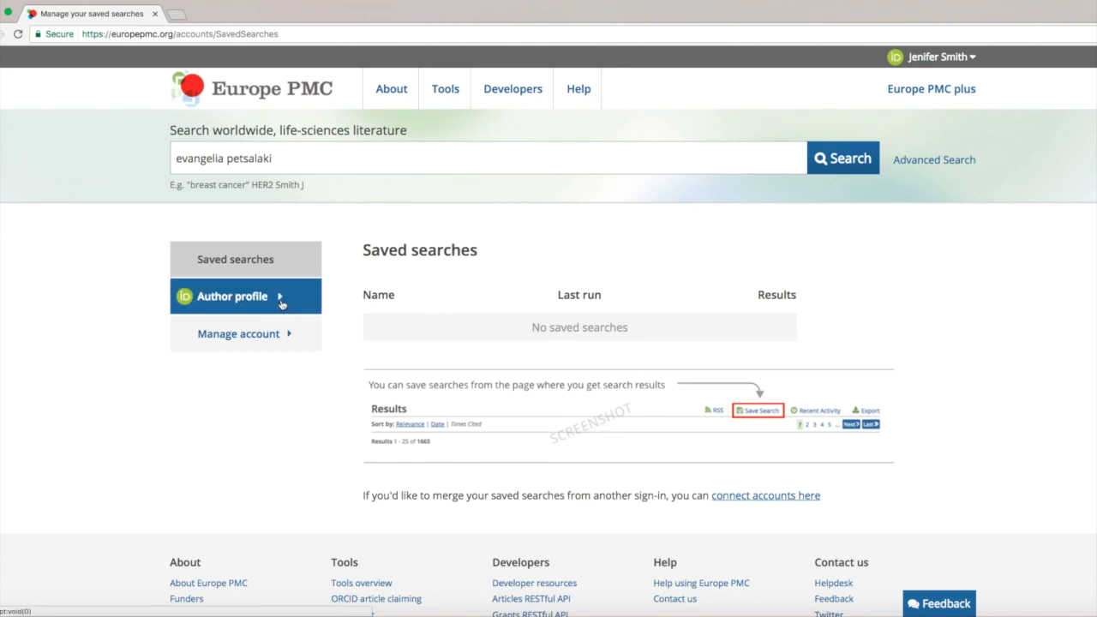
click(231, 295)
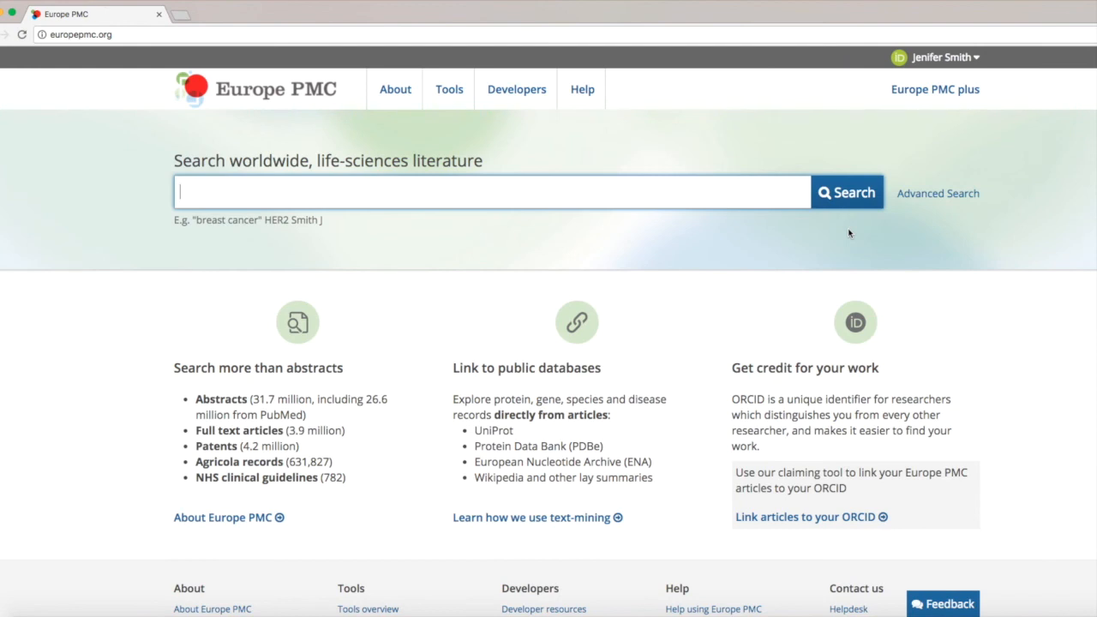
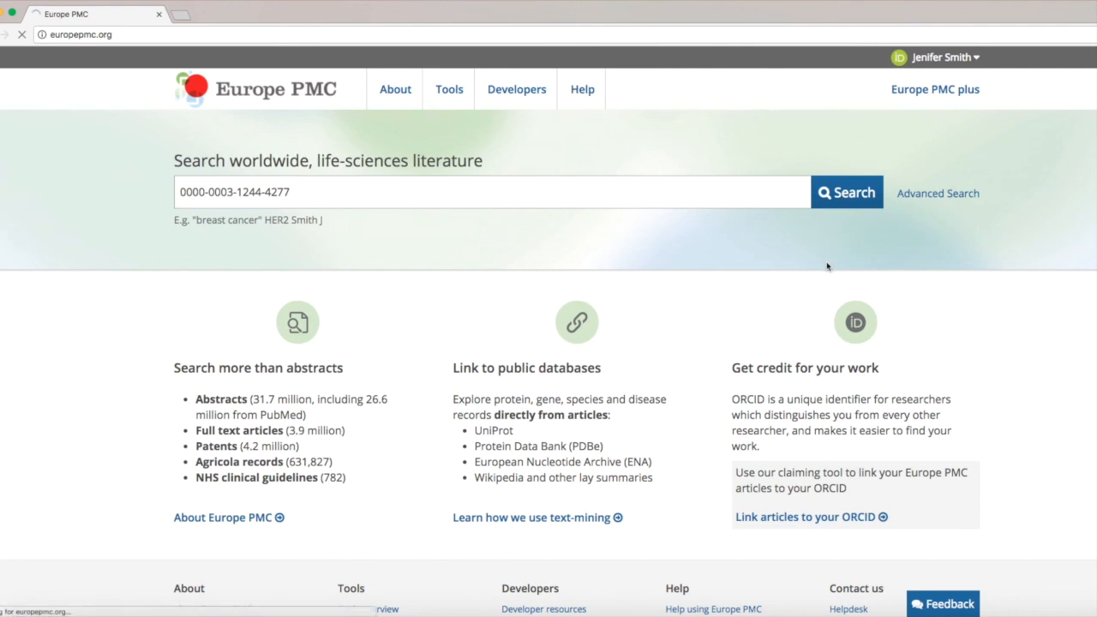
click(846, 193)
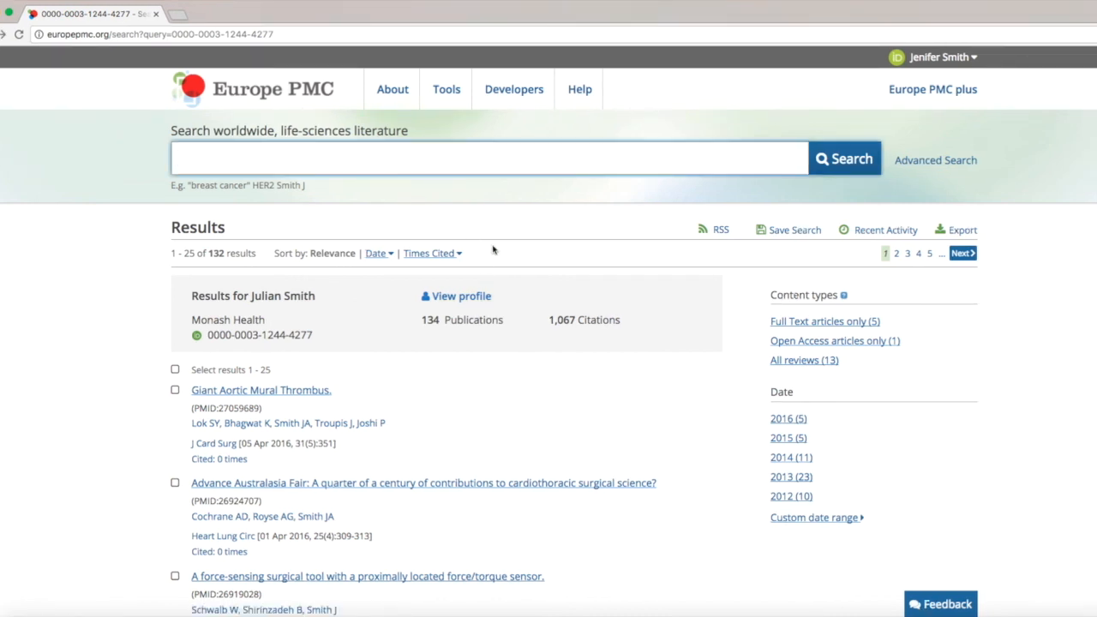
text(Smith J)
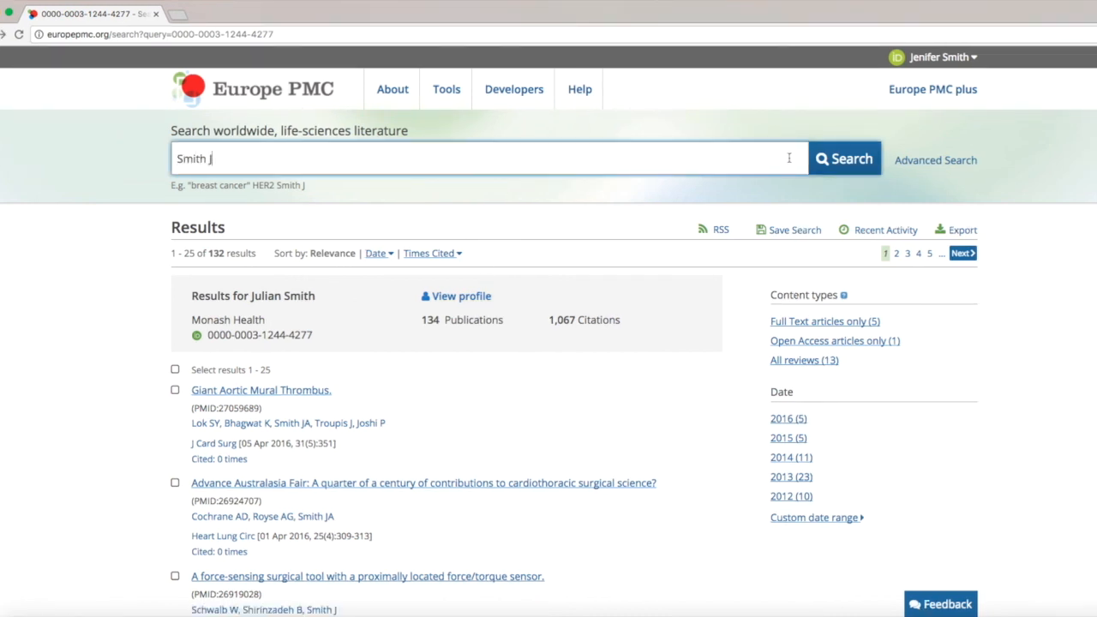
click(843, 159)
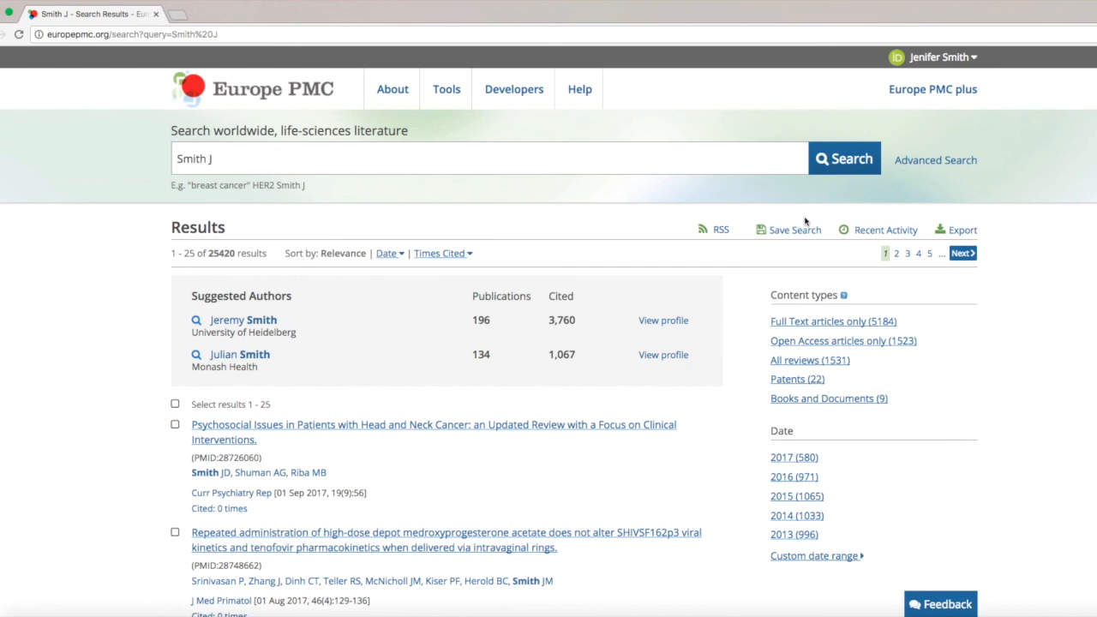
mouse_move(670, 301)
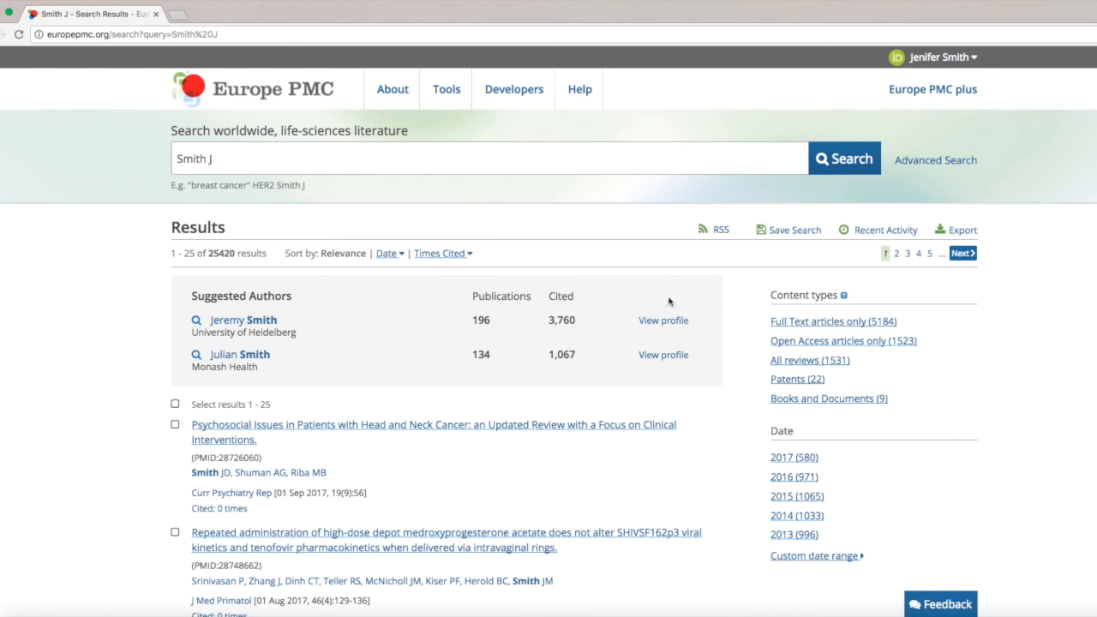
mouse_move(663, 355)
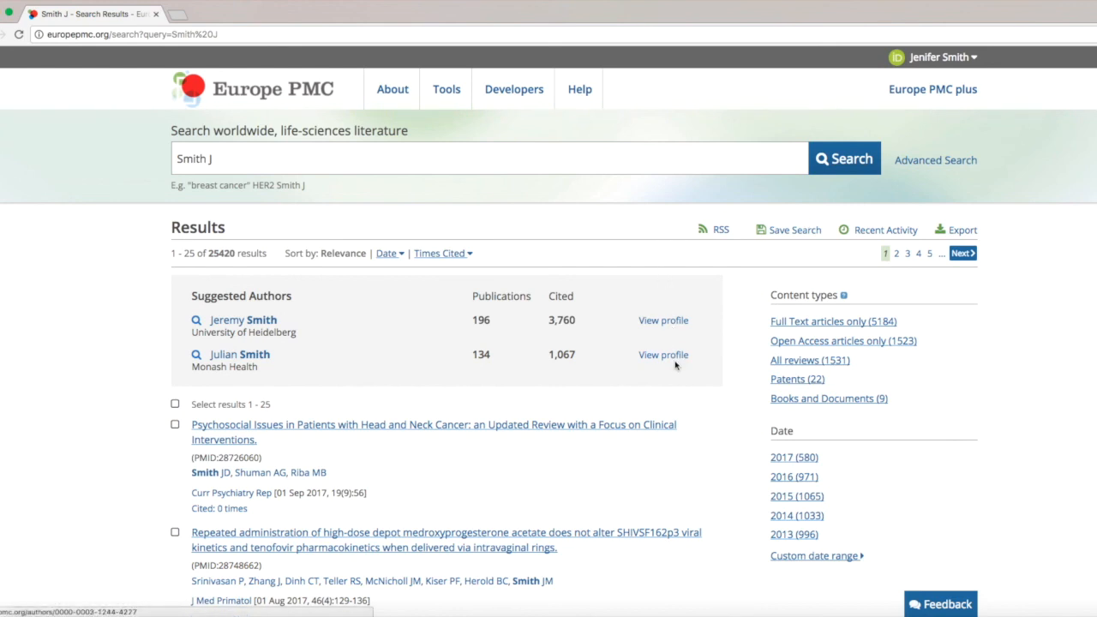
mouse_move(745, 395)
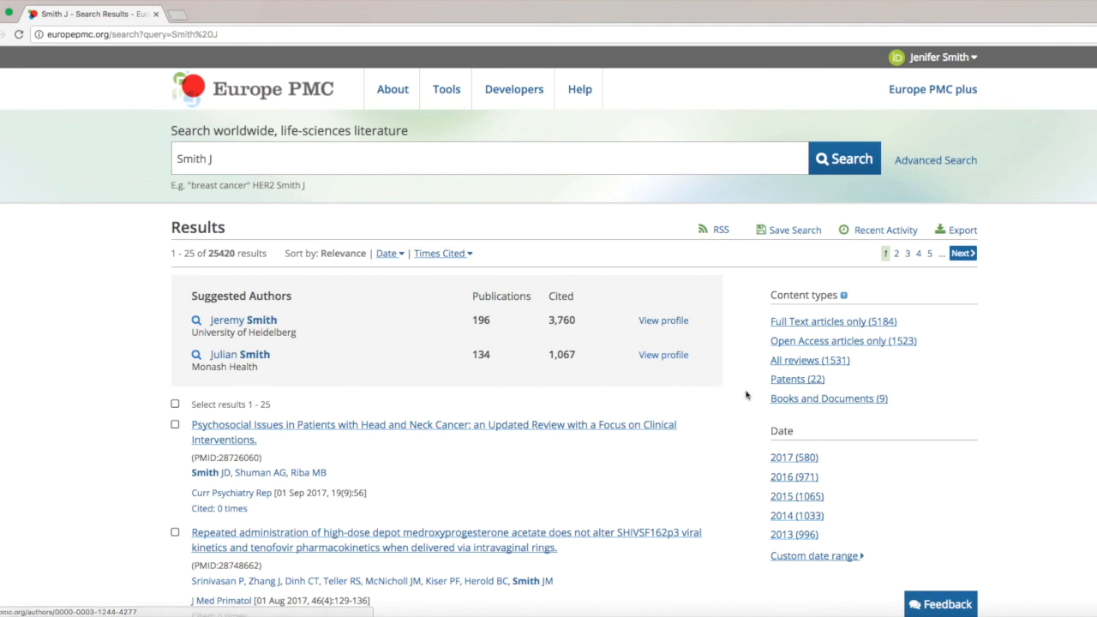